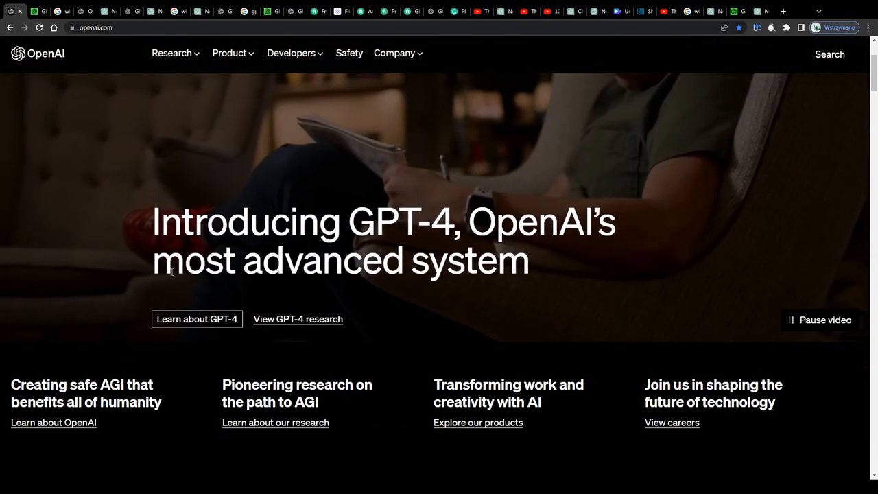
# - Scroll the starting OpenAI page and double-click to highlight text
pyautogui.scroll(-3)
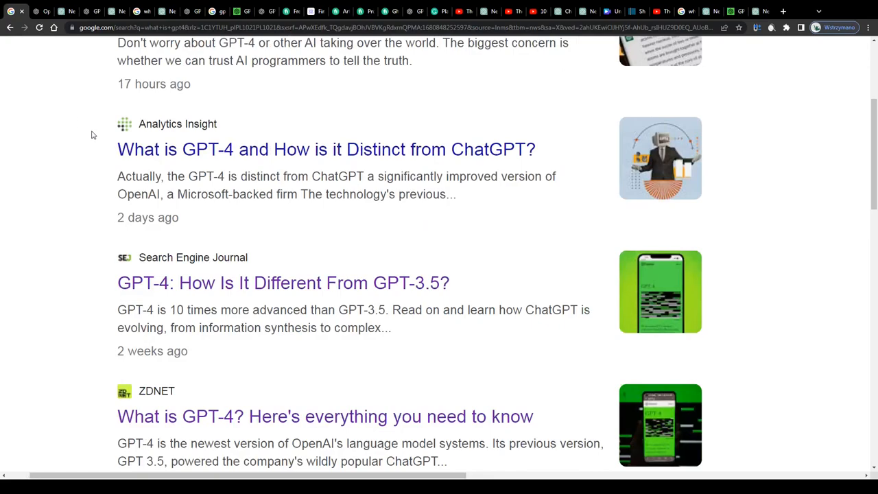
pyautogui.scroll(-3)
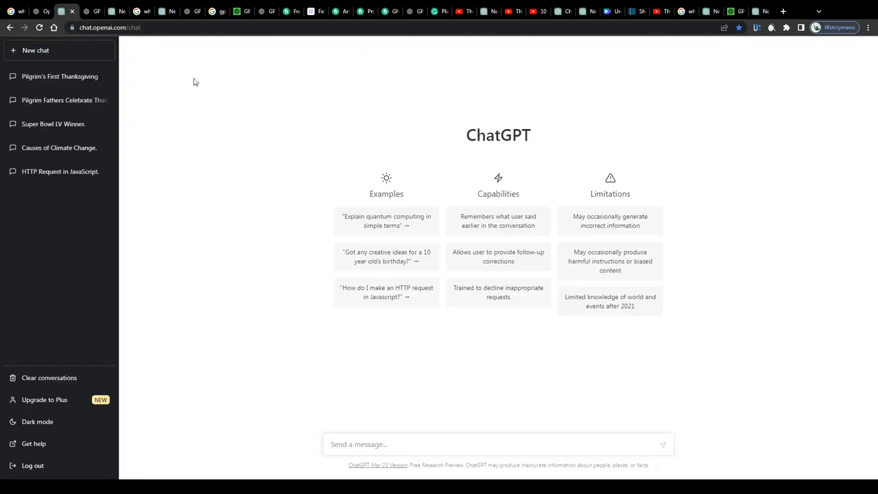
pyautogui.doubleClick(482, 134)
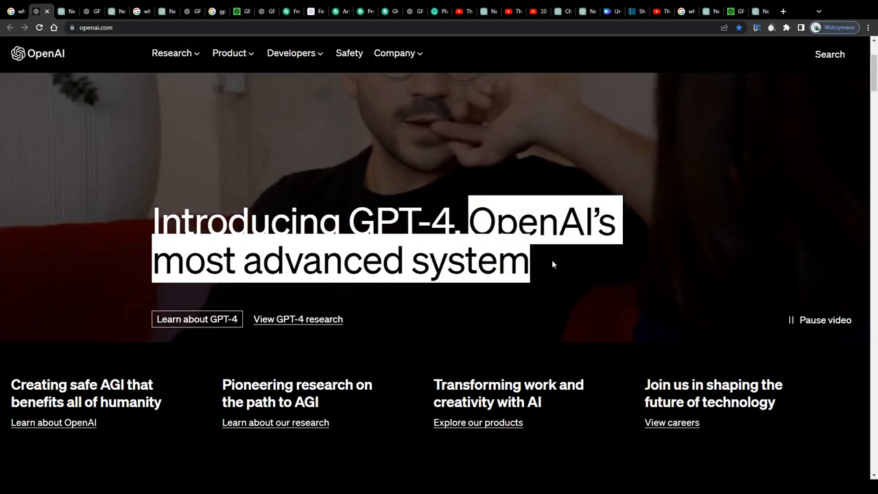
pyautogui.scroll(-3)
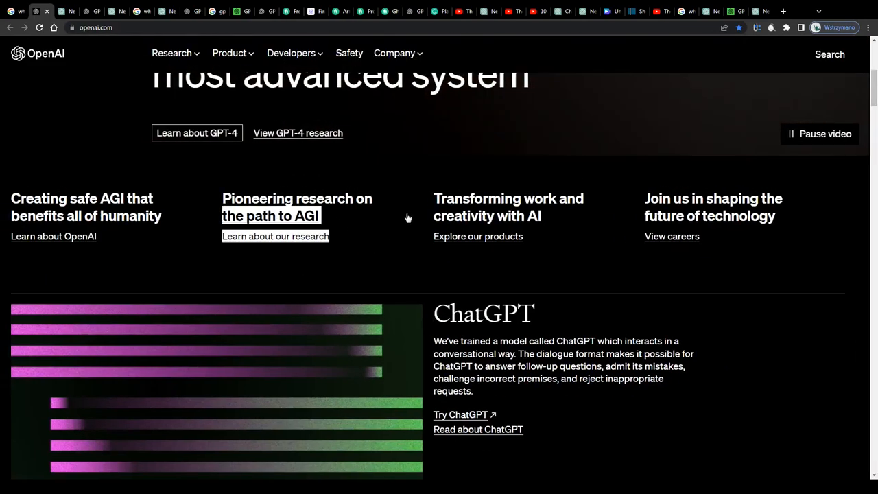
# - Open the GPT-4 product page and read its Visual input ingredients-and-recipes example
pyautogui.click(197, 132)
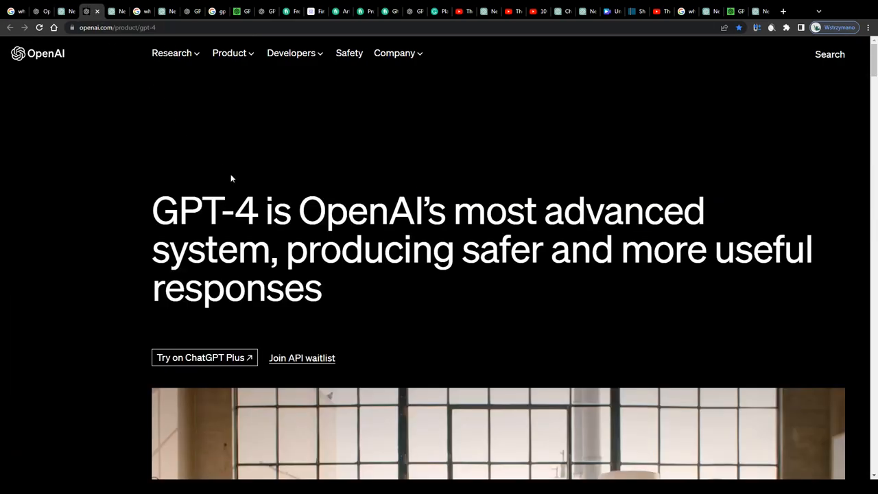
pyautogui.scroll(-3)
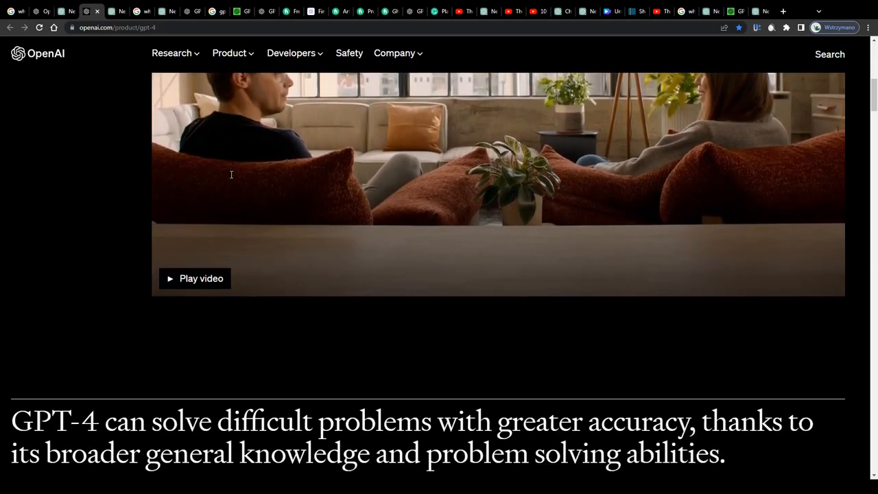
pyautogui.scroll(-3)
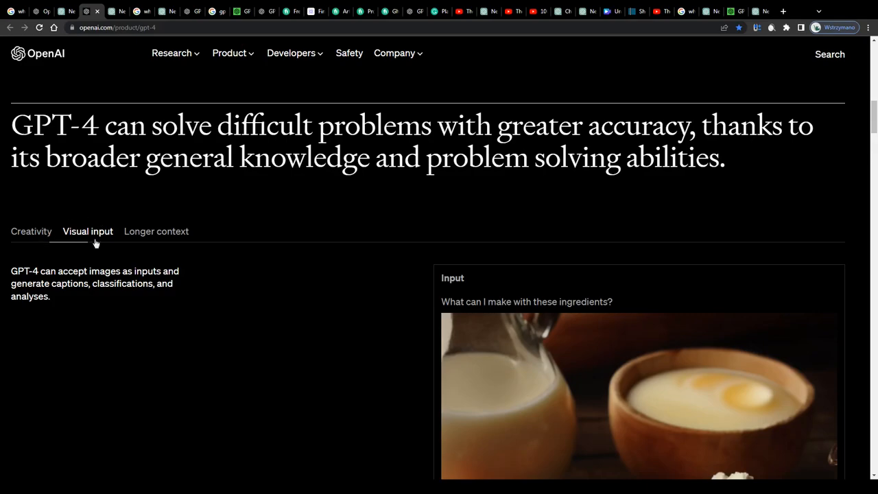
pyautogui.scroll(-3)
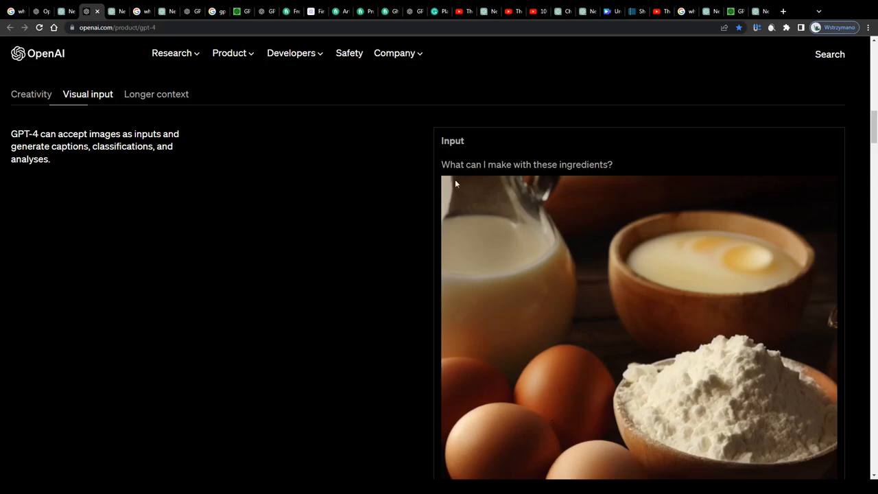
pyautogui.scroll(3)
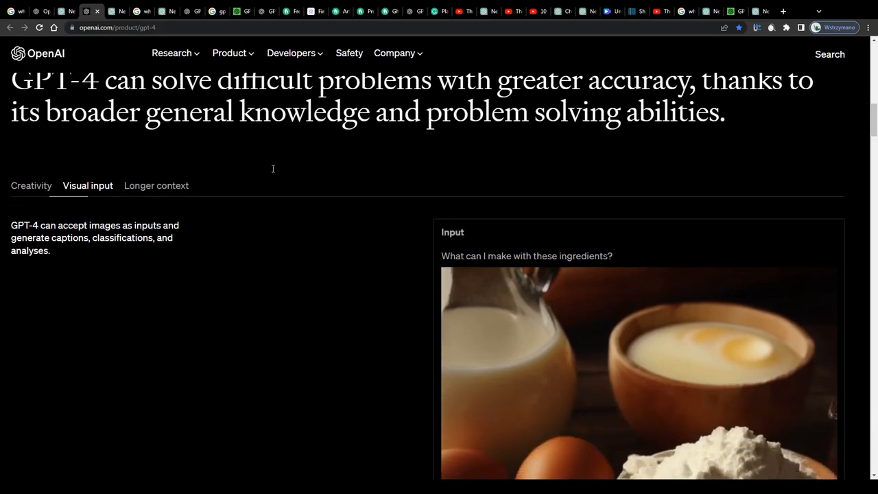
pyautogui.scroll(-3)
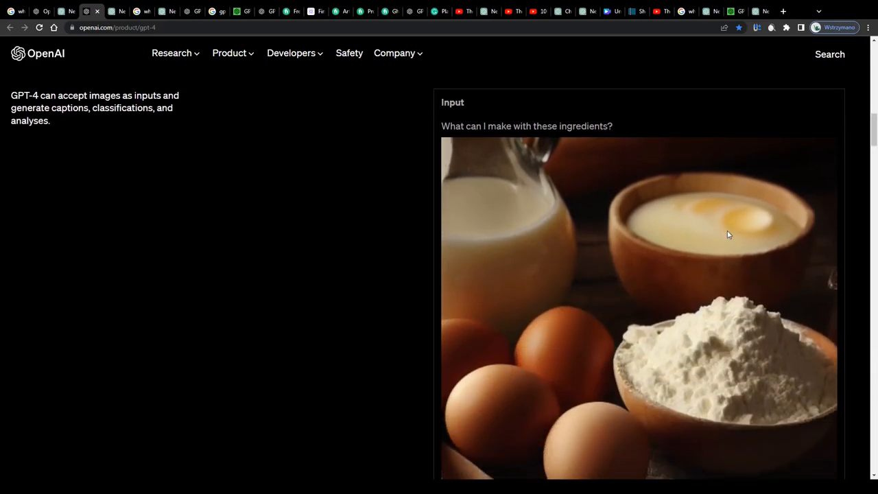
pyautogui.scroll(-3)
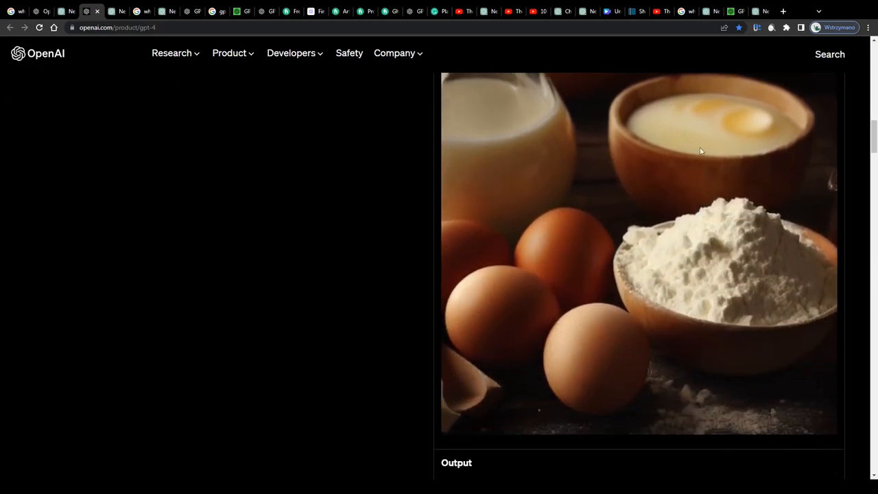
pyautogui.scroll(-3)
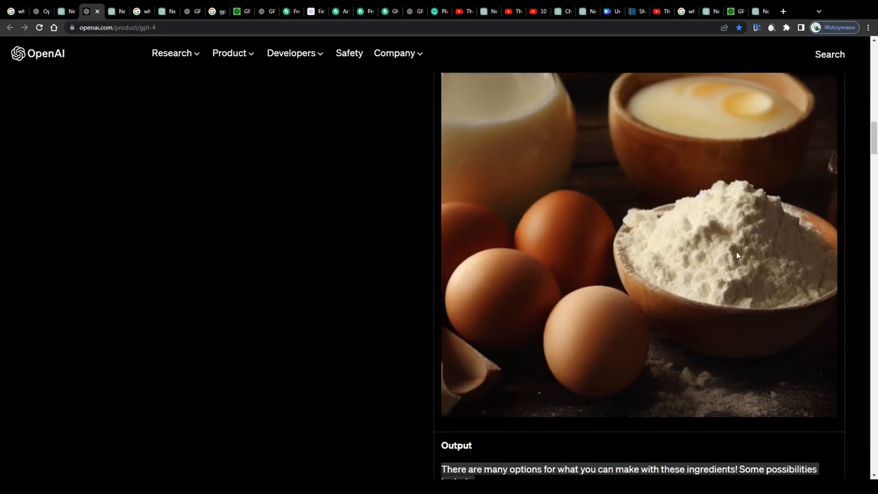
pyautogui.scroll(-3)
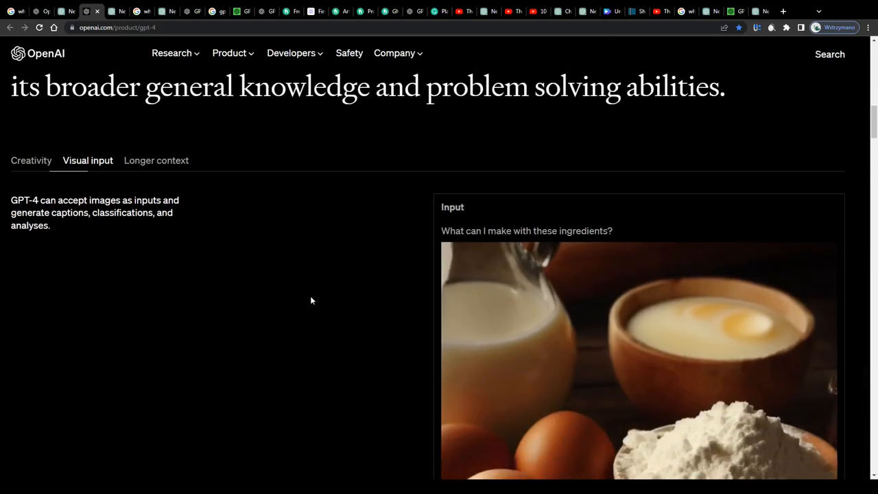
pyautogui.scroll(-3)
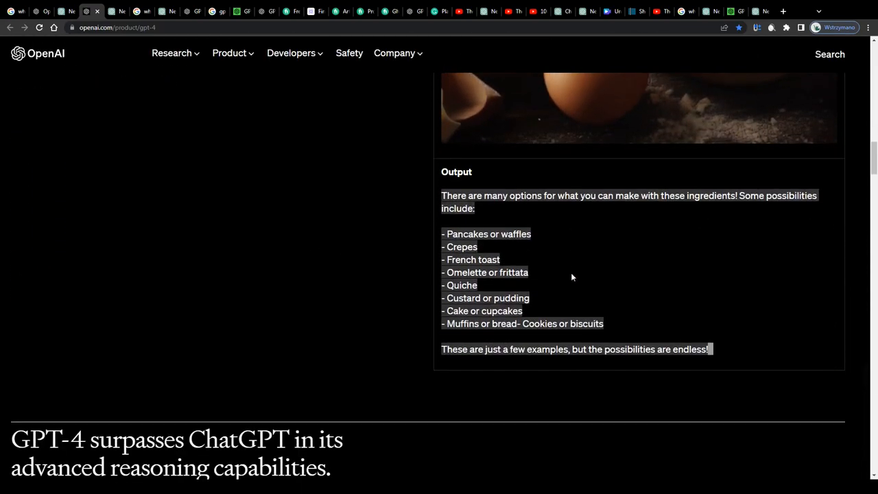
pyautogui.scroll(3)
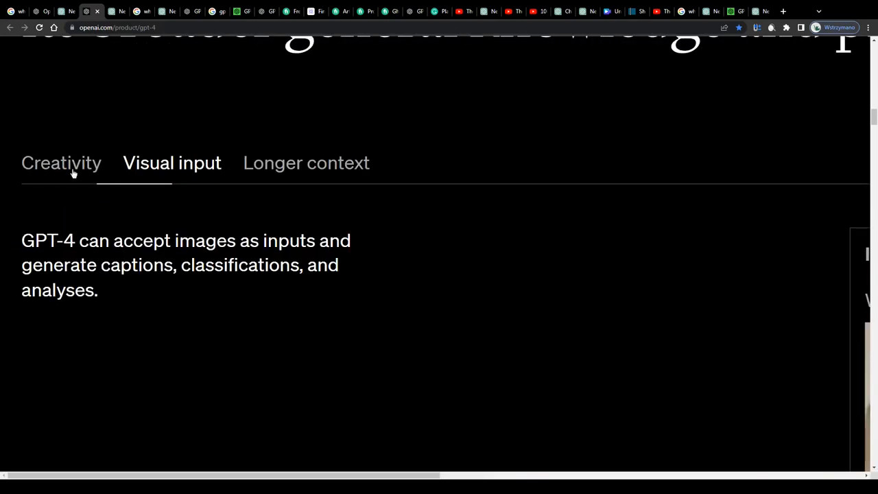
pyautogui.moveTo(74, 189)
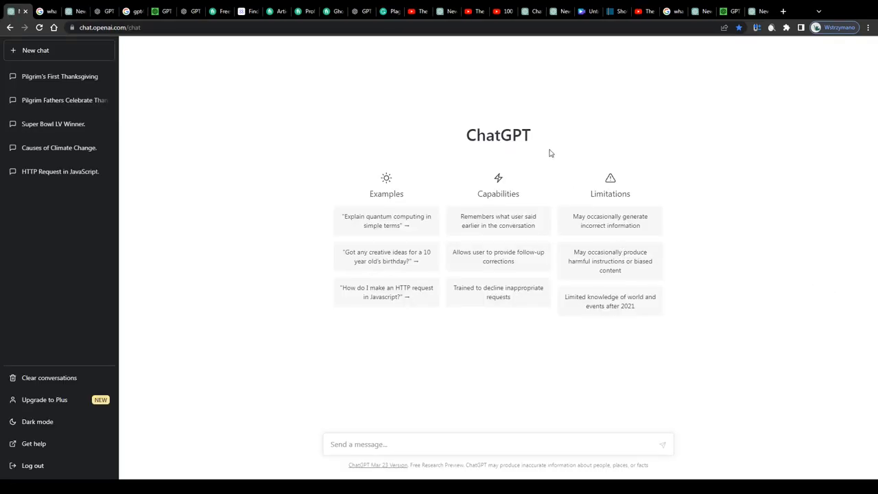
pyautogui.moveTo(461, 135)
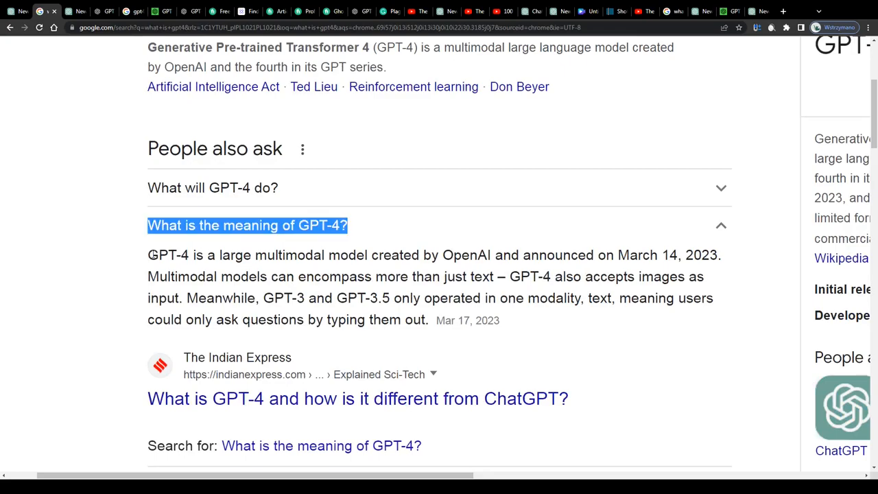
# - Highlight the 'What is the meaning of GPT-4?' question and the start of its answer
pyautogui.moveTo(148, 254); pyautogui.dragTo(368, 255)
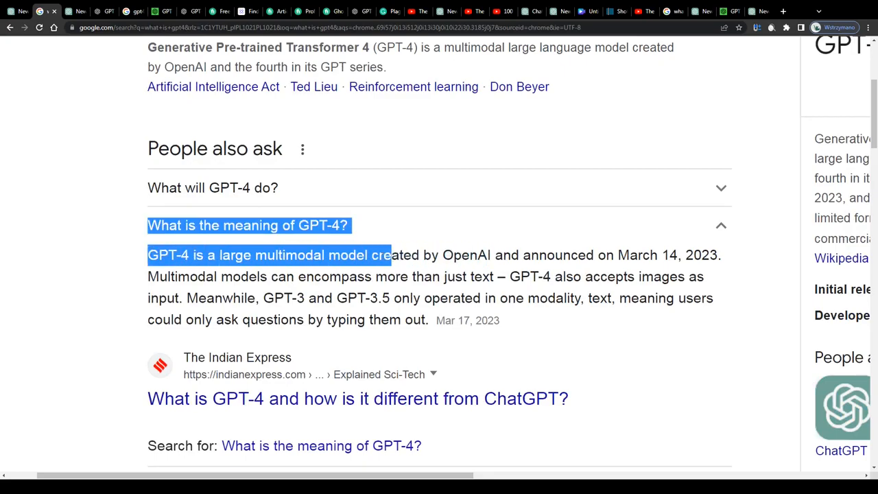
pyautogui.moveTo(389, 255); pyautogui.dragTo(364, 276)
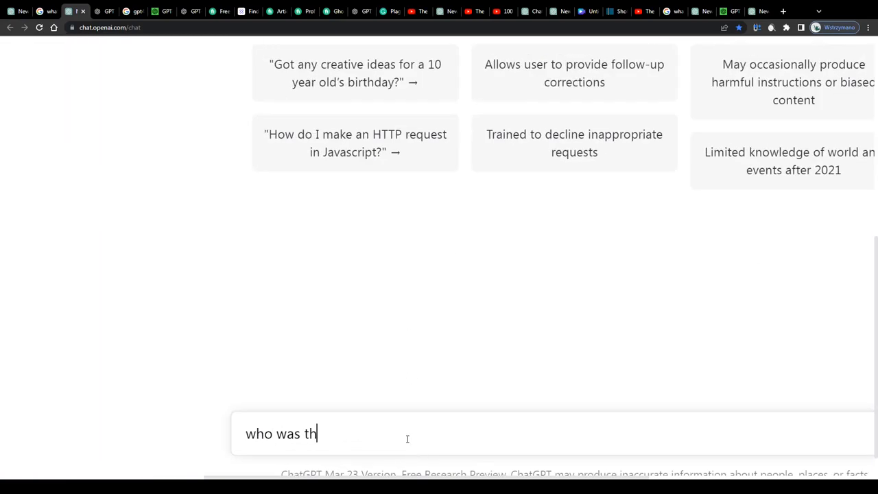
# - Ask ChatGPT 'who was the 2nd president of the US?' and return to the GPT-4 page
pyautogui.write('e 2nd pres')
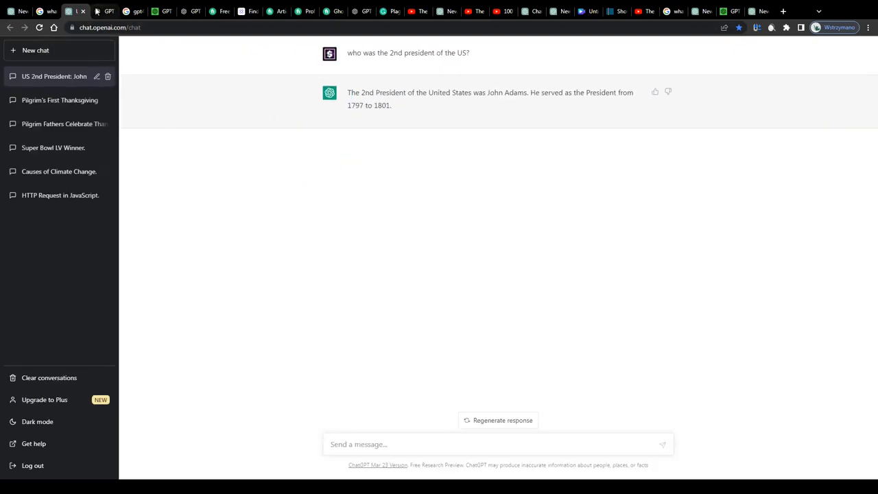
pyautogui.click(104, 11)
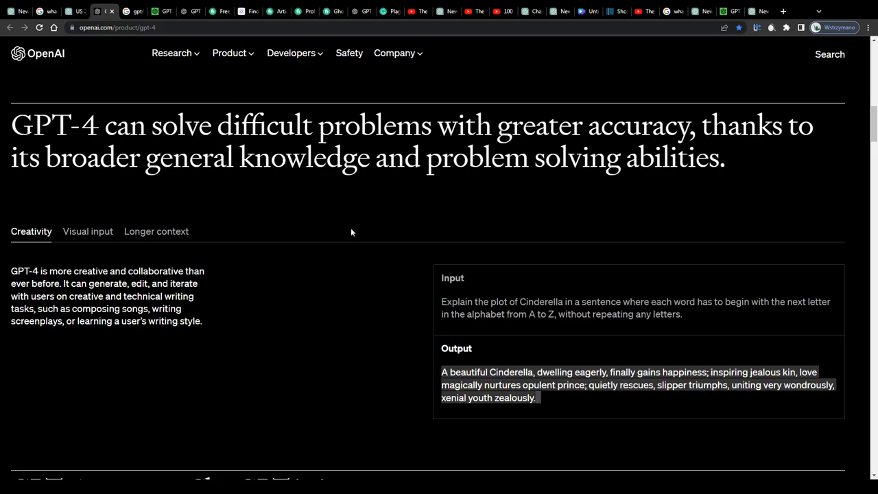
pyautogui.click(87, 232)
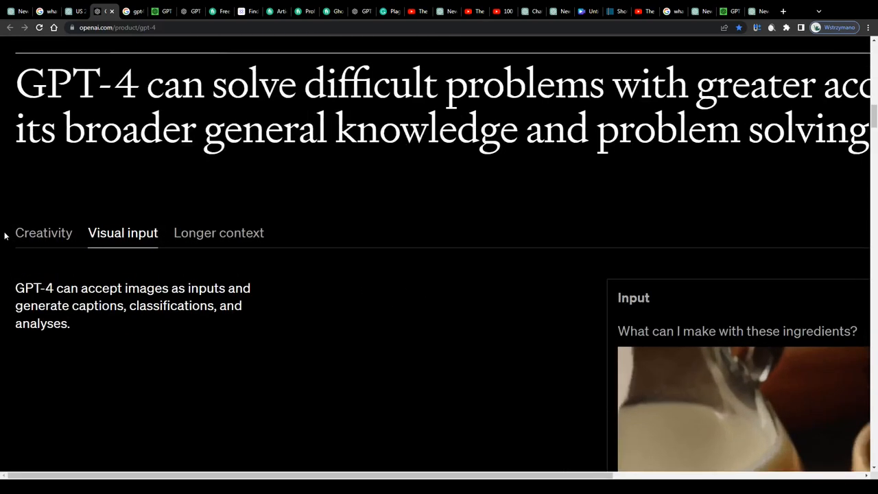
pyautogui.scroll(-3)
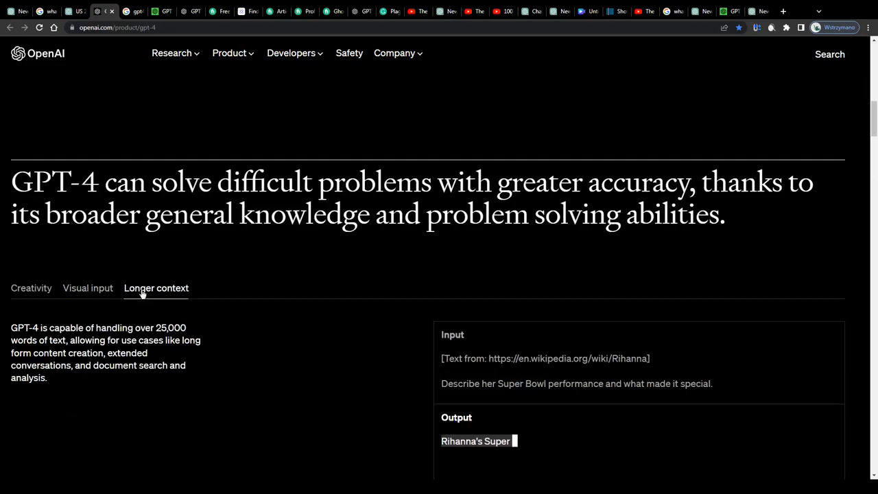
pyautogui.click(31, 287)
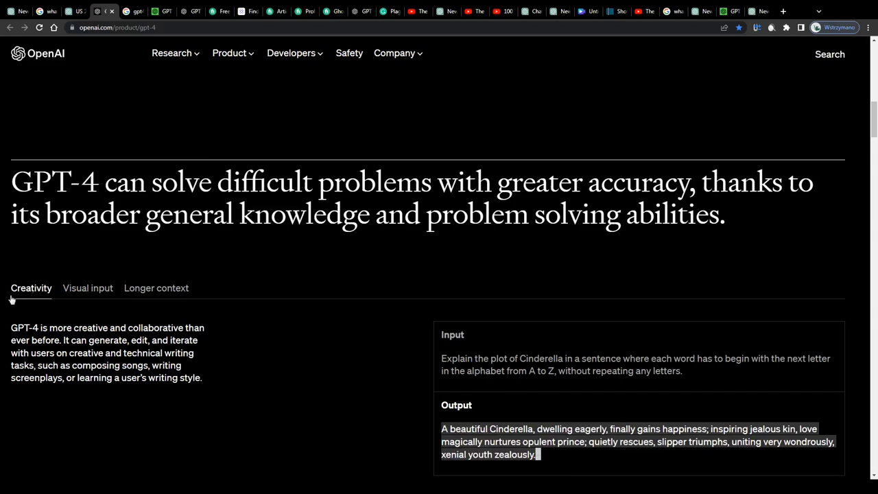
pyautogui.moveTo(2, 328)
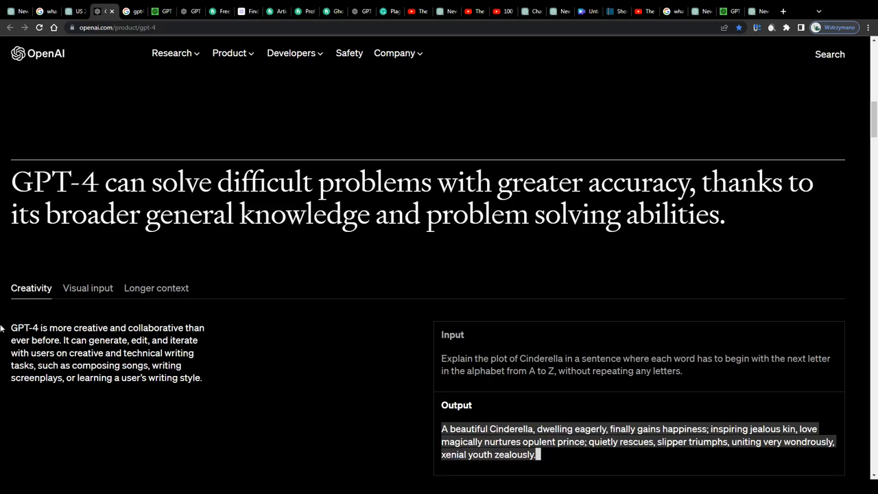
pyautogui.scroll(-3)
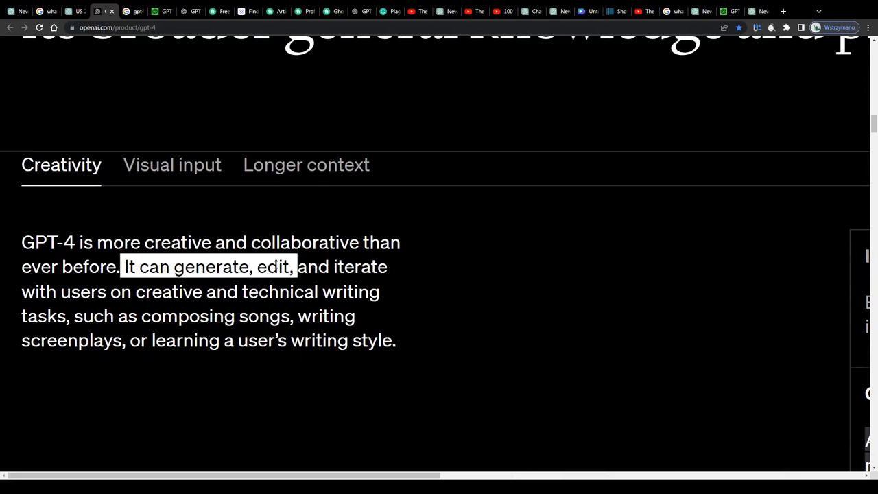
pyautogui.moveTo(297, 266); pyautogui.dragTo(320, 292)
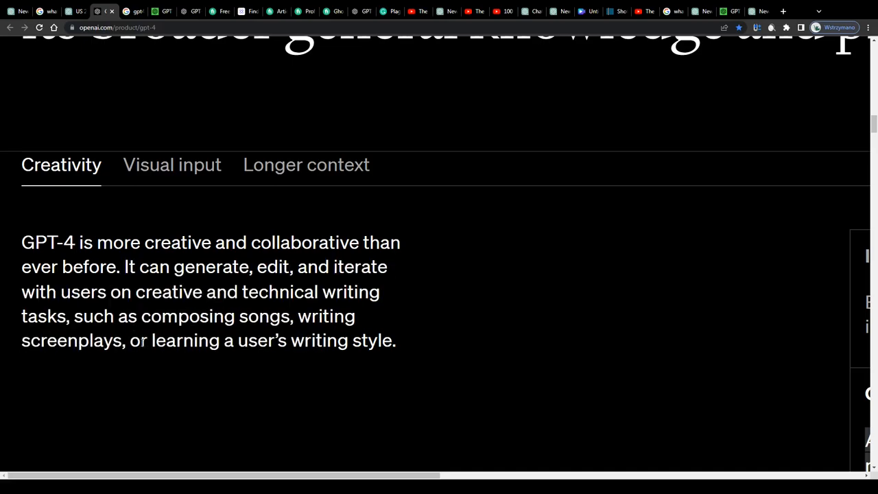
pyautogui.moveTo(130, 340); pyautogui.dragTo(396, 341)
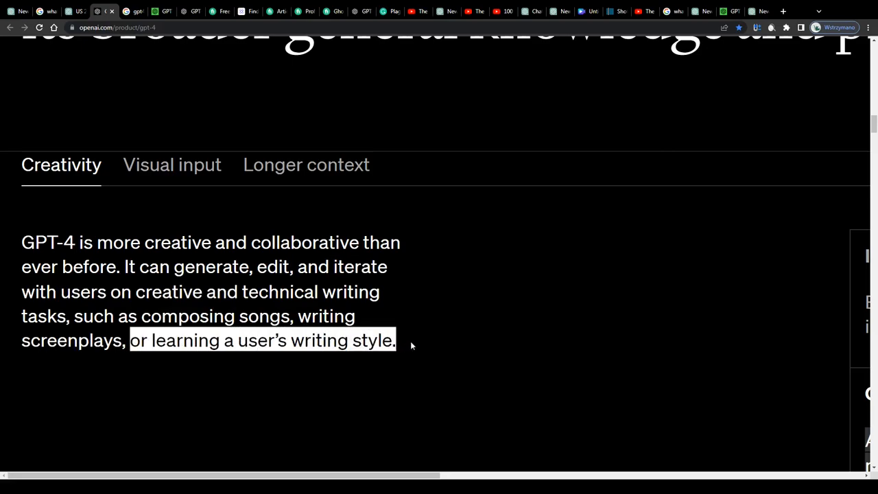
pyautogui.moveTo(259, 310)
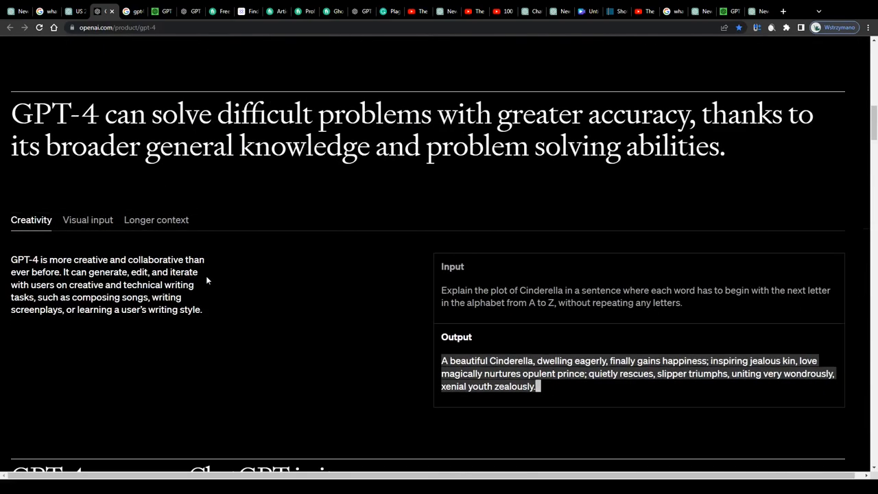
pyautogui.scroll(3)
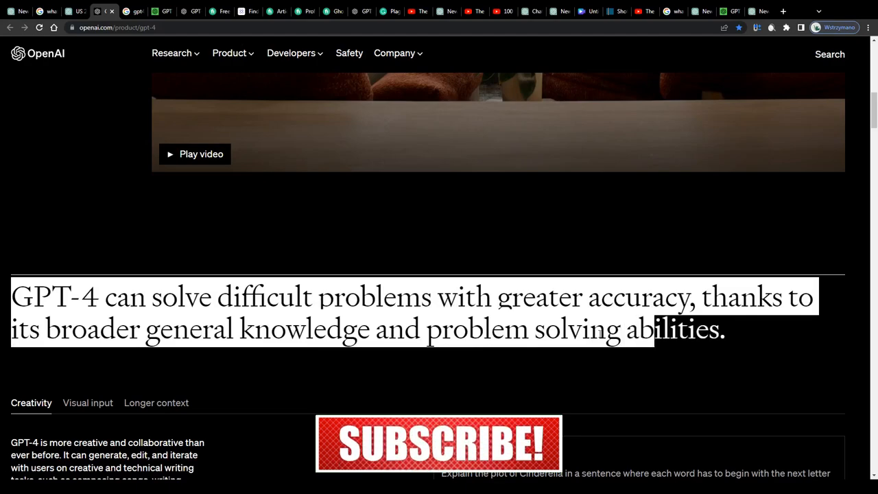
pyautogui.scroll(-3)
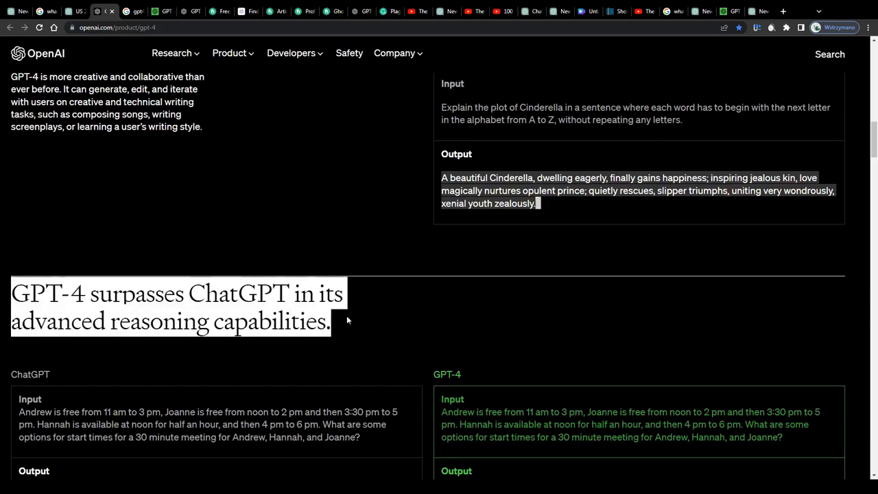
pyautogui.scroll(-3)
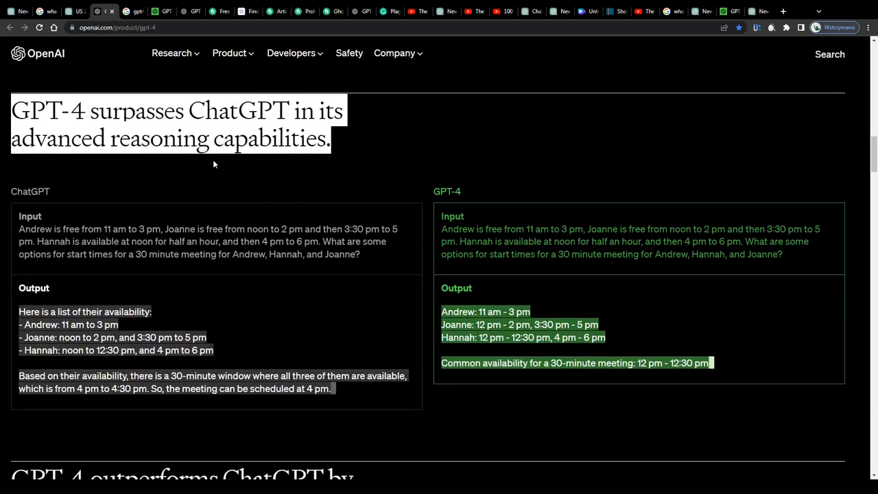
pyautogui.click(124, 11)
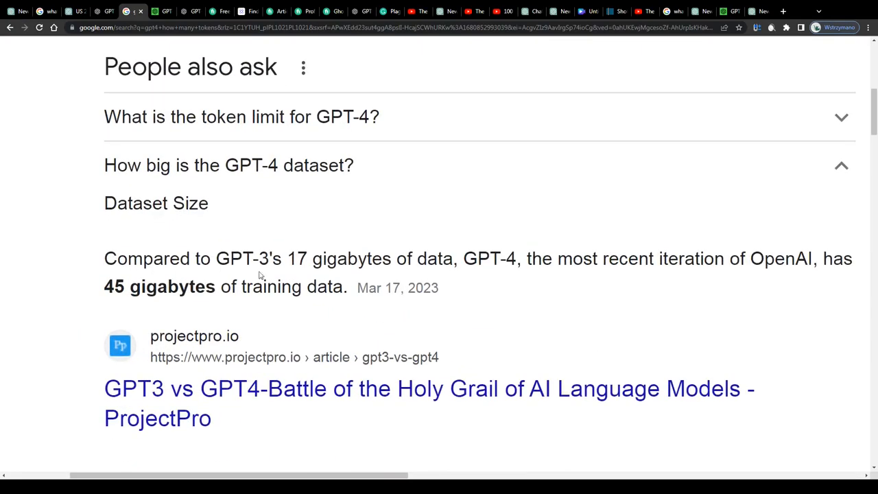
# - Highlight 'GPT-4' and the 45-gigabyte dataset answer in the Google results
pyautogui.doubleClick(488, 258)
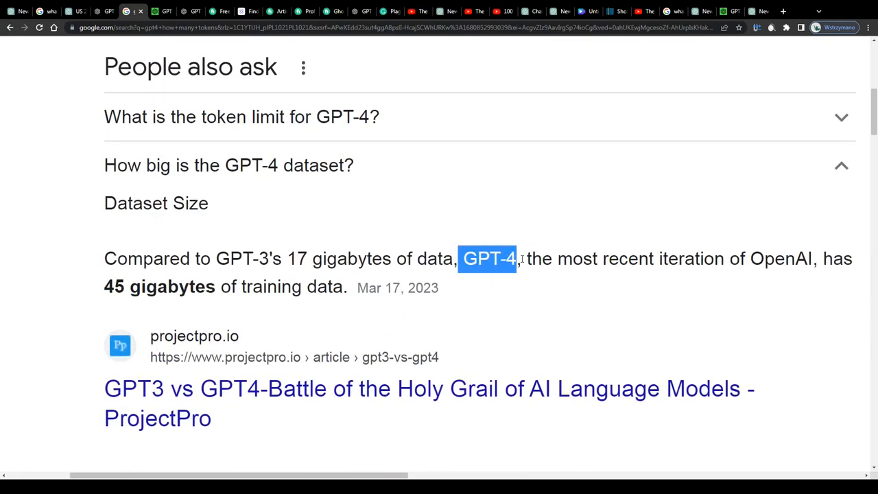
pyautogui.moveTo(521, 259); pyautogui.dragTo(280, 286)
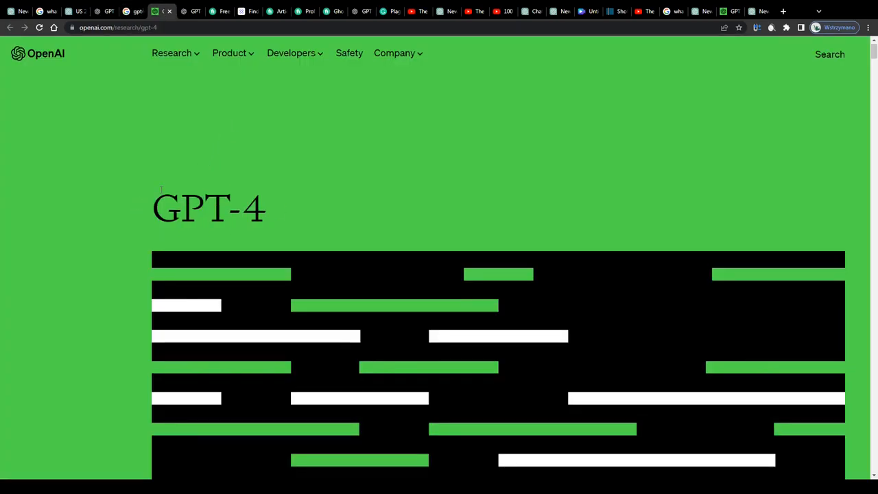
# - Skim OpenAI's GPT-4 research page and then the GPT-4 product page
pyautogui.scroll(-3)
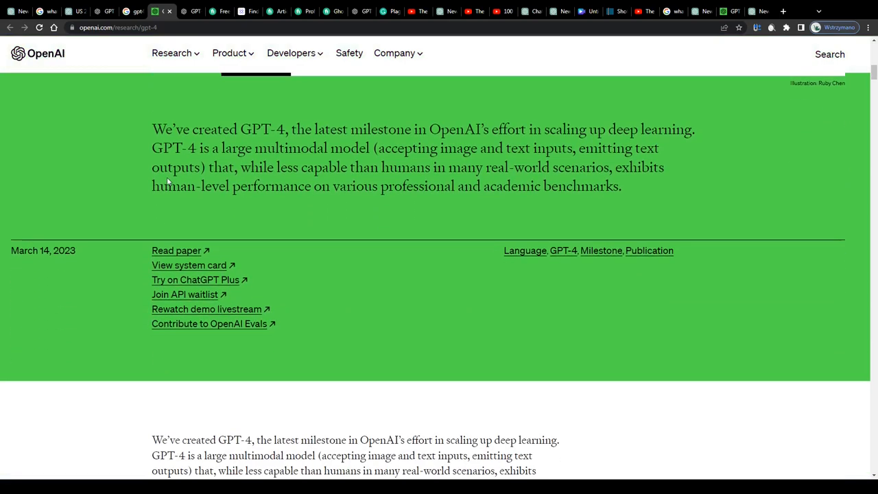
pyautogui.scroll(-3)
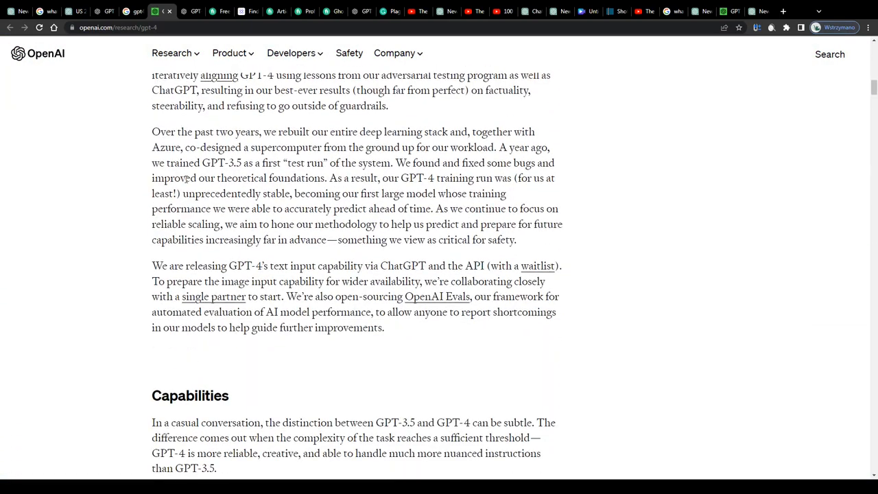
pyautogui.scroll(-3)
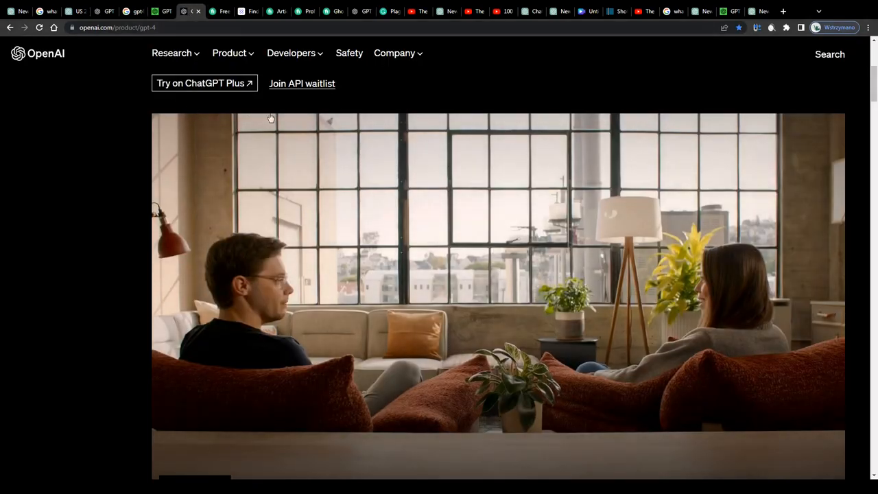
pyautogui.scroll(-3)
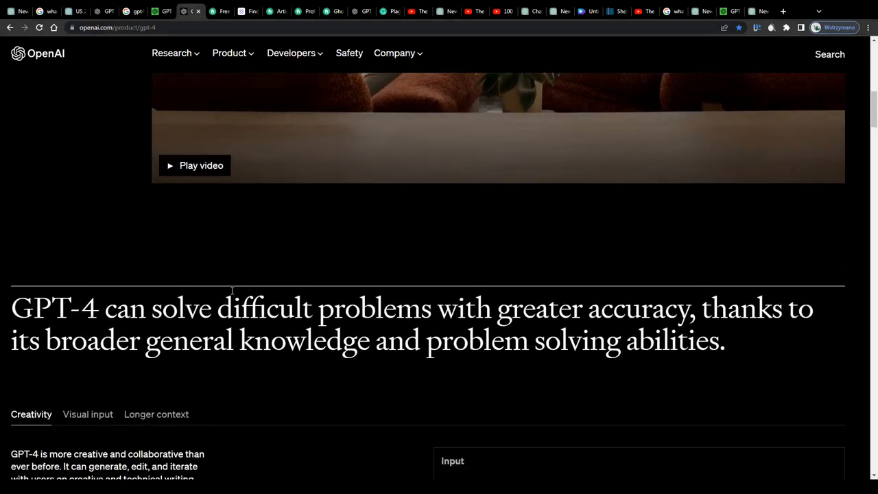
pyautogui.scroll(-3)
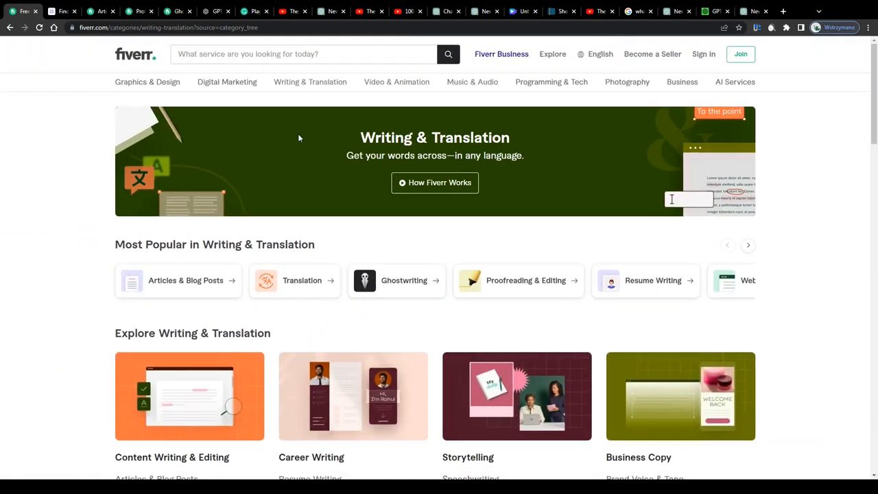
pyautogui.moveTo(348, 169)
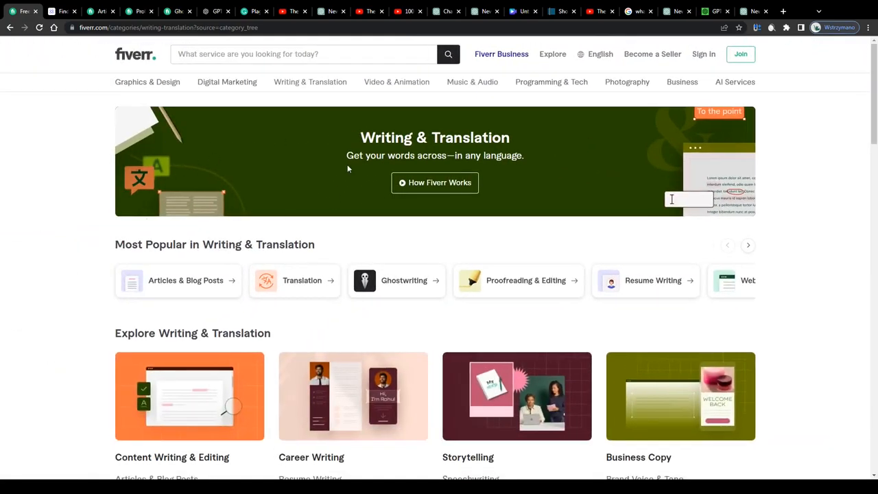
# - Browse the subcategories on Fiverr's Writing & Translation page
pyautogui.scroll(-3)
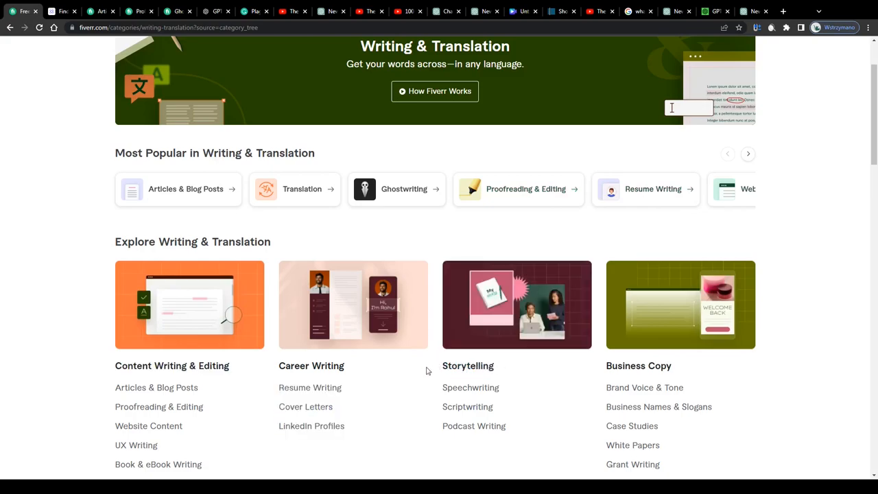
pyautogui.scroll(-3)
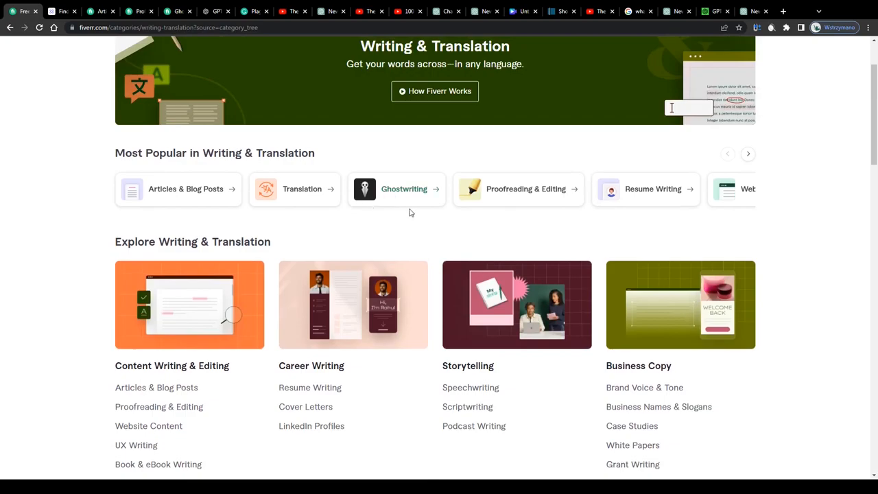
pyautogui.scroll(3)
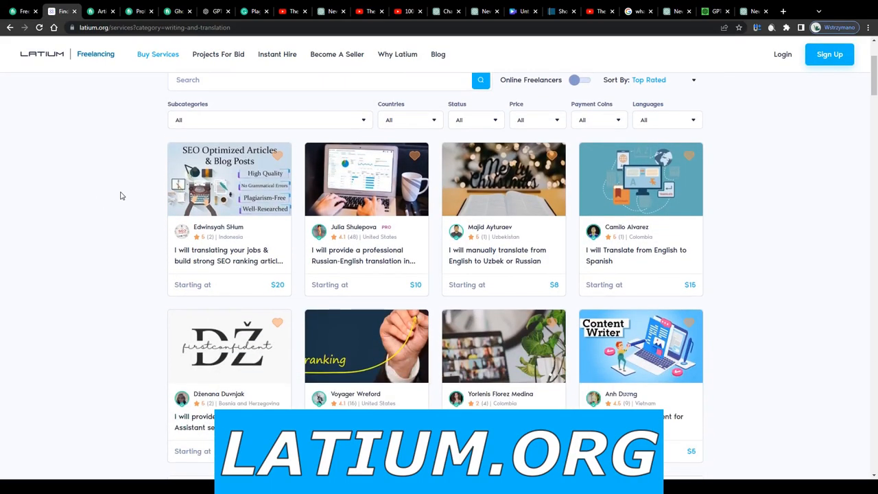
# - Scroll through Latium's translation and content-writing gigs and their starting prices
pyautogui.scroll(-3)
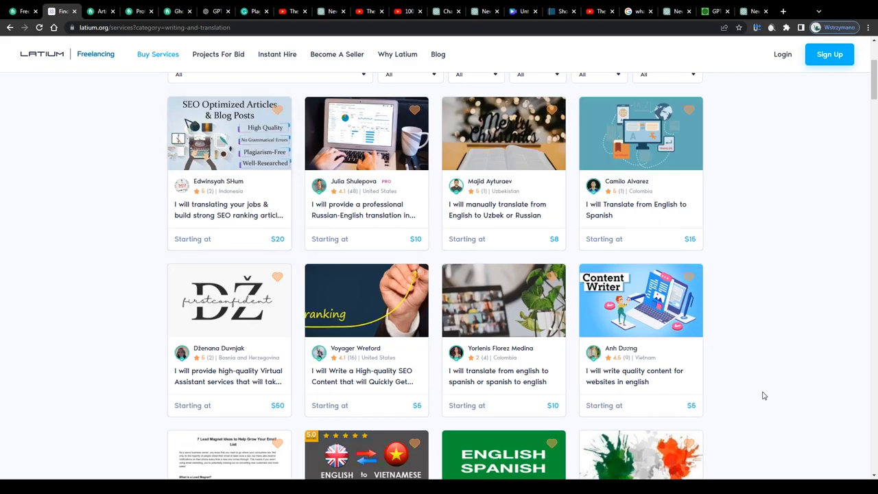
pyautogui.scroll(-3)
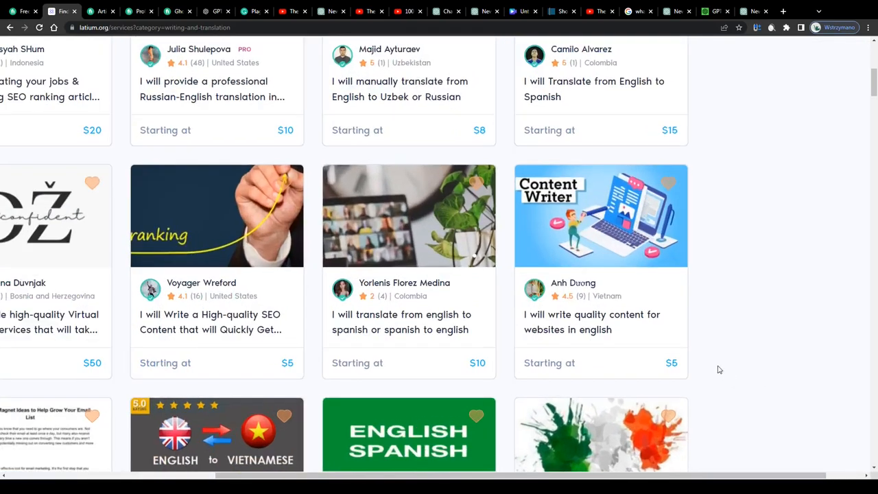
pyautogui.scroll(-3)
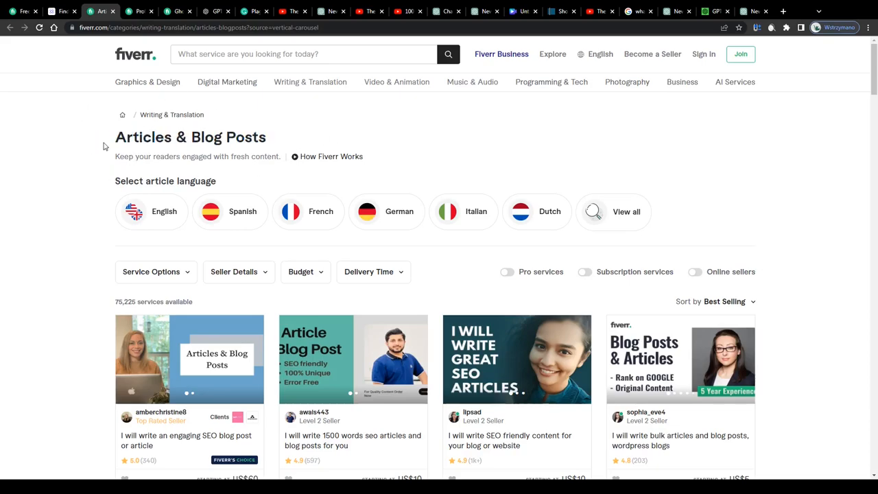
# - Scroll through Fiverr's Articles & Blog Posts gig listings
pyautogui.scroll(-3)
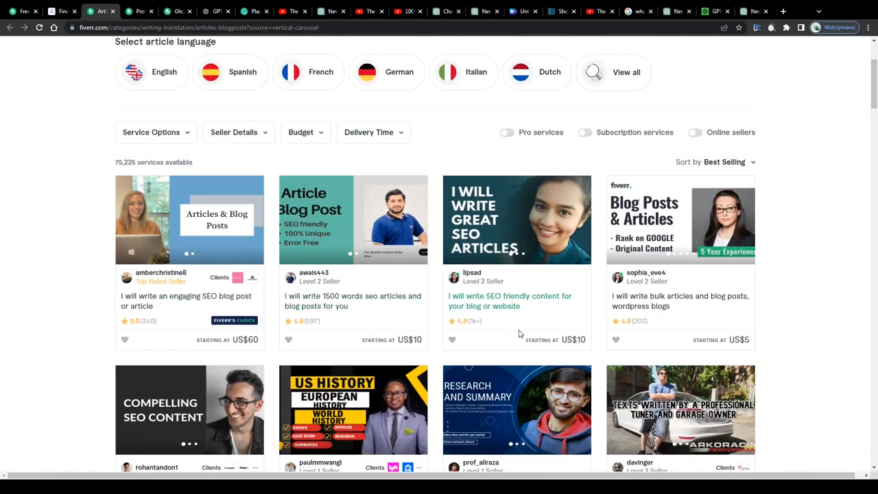
pyautogui.scroll(-3)
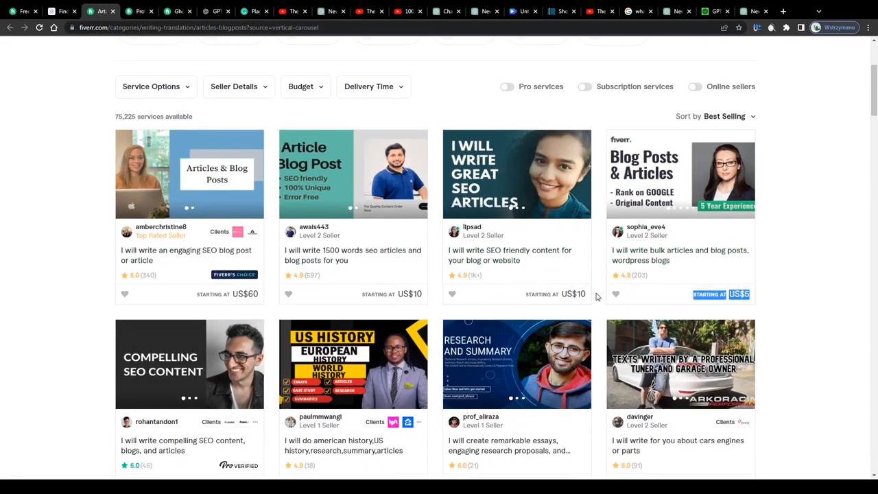
pyautogui.scroll(-3)
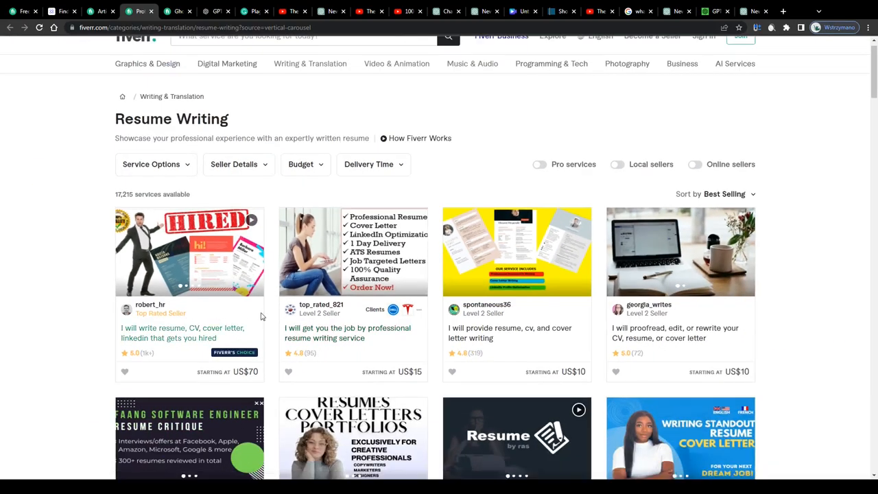
pyautogui.moveTo(98, 125)
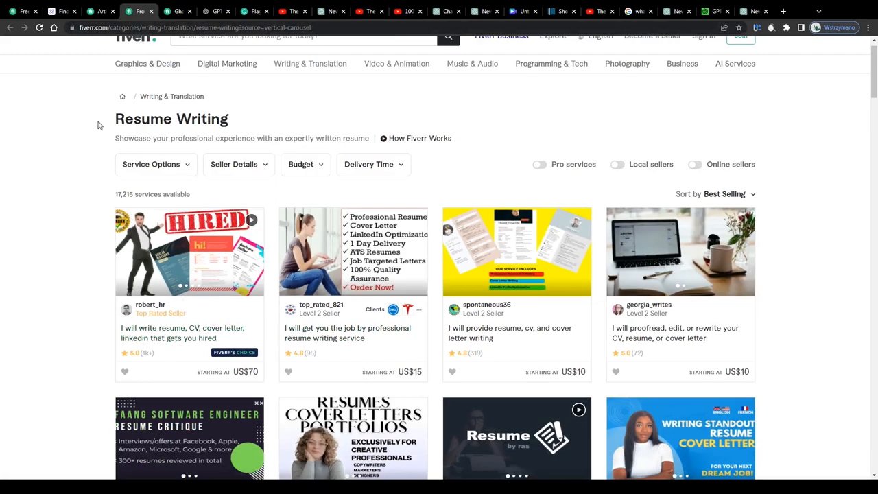
# - Scroll through Fiverr's Resume Writing gig listings
pyautogui.scroll(-3)
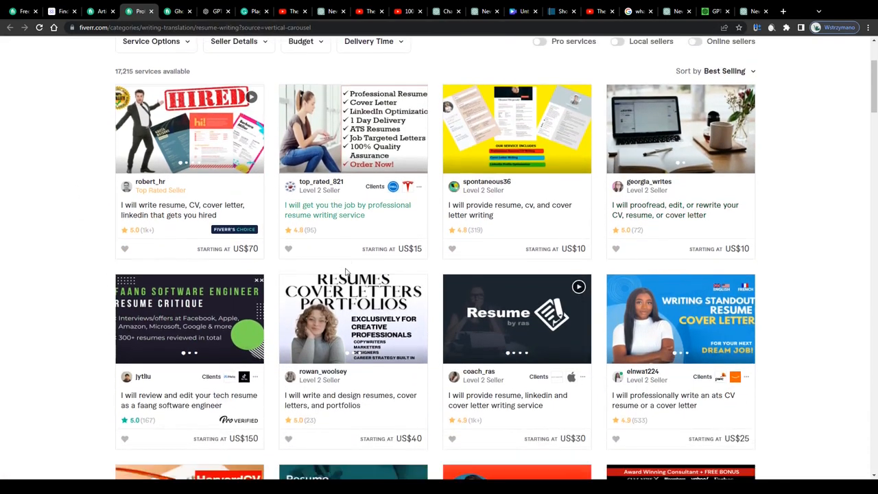
pyautogui.scroll(-3)
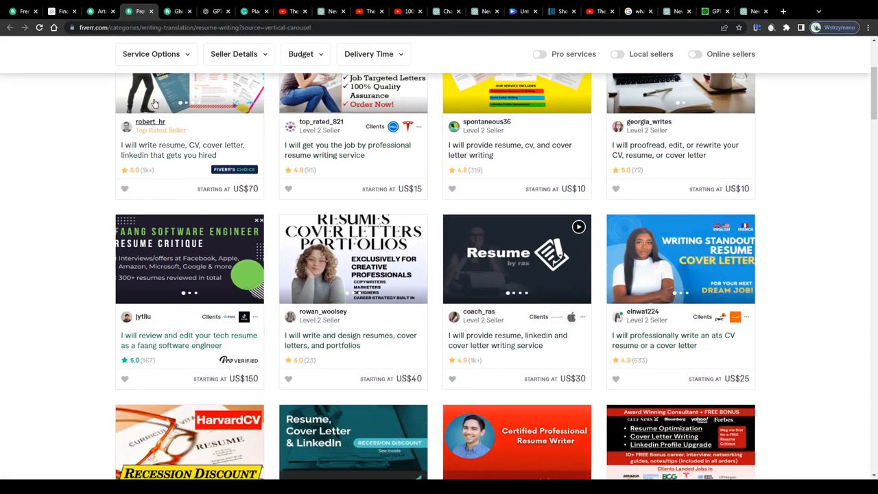
pyautogui.click(177, 11)
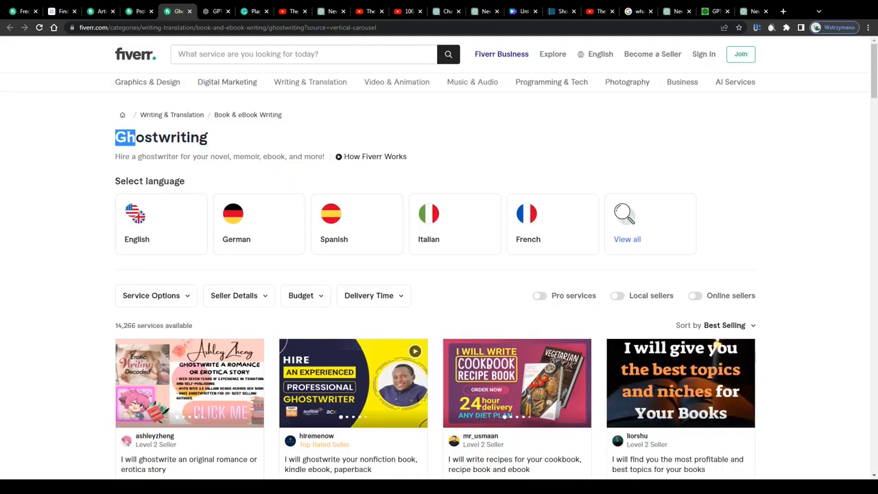
# - Browse the Ghostwriting gig listings and their starting prices, then scroll back up
pyautogui.scroll(-3)
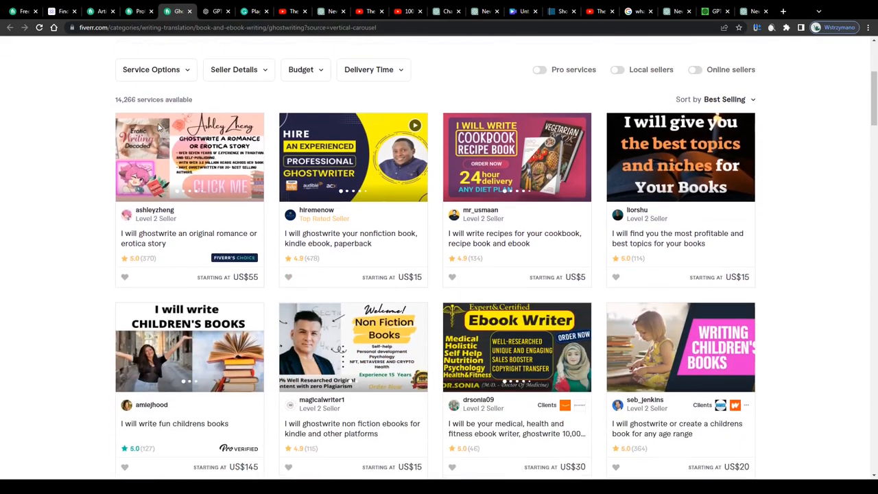
pyautogui.scroll(-3)
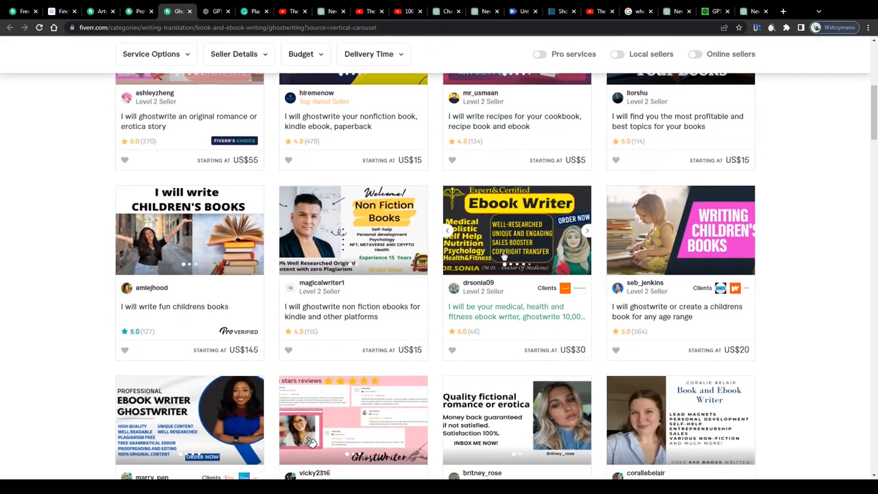
pyautogui.scroll(-3)
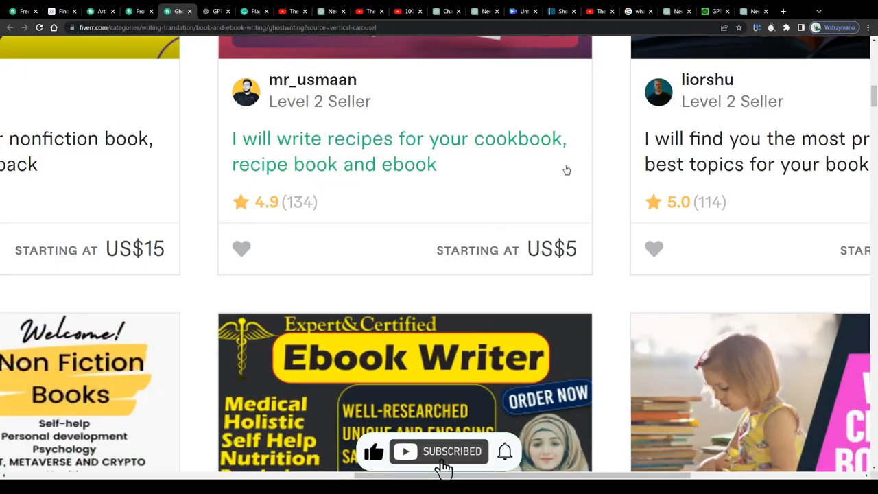
pyautogui.scroll(-3)
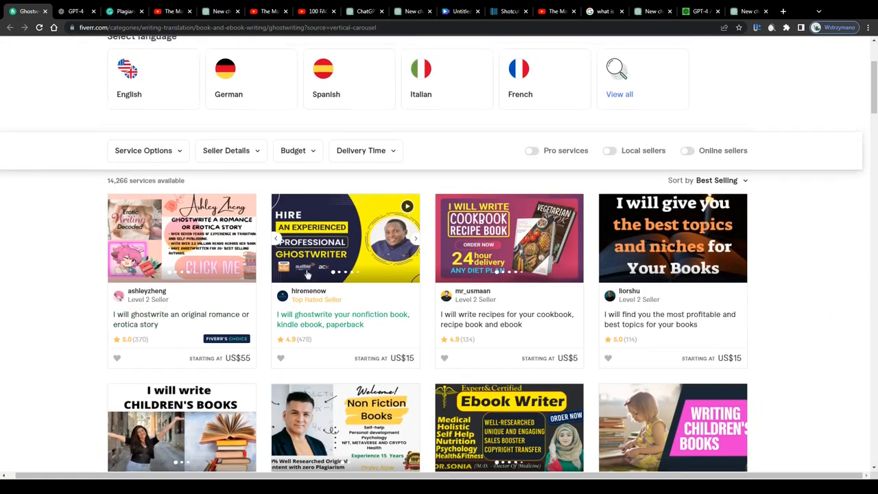
pyautogui.scroll(3)
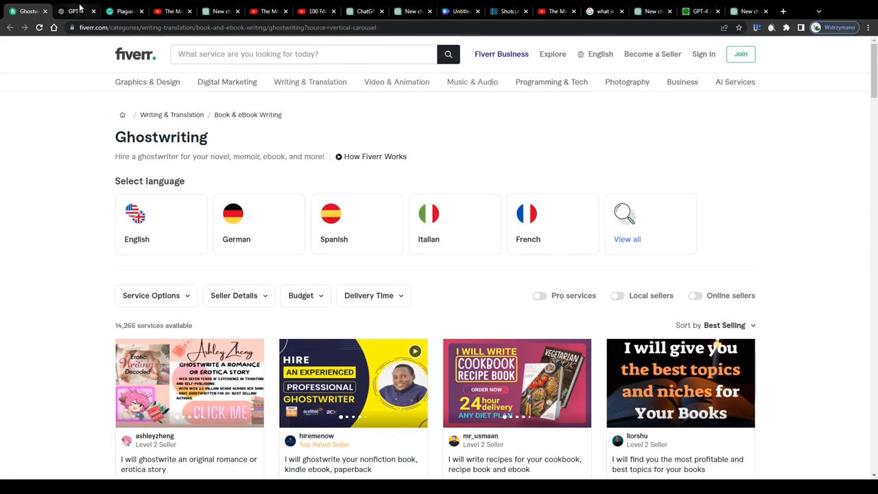
pyautogui.click(75, 11)
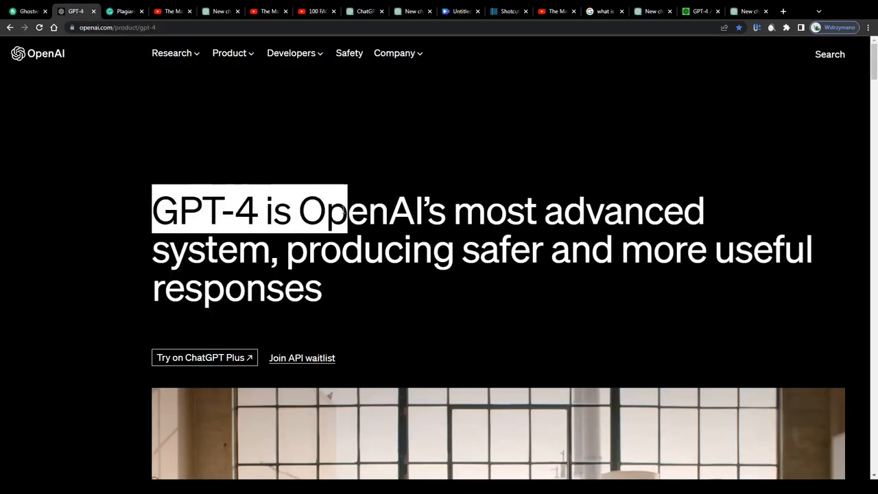
# - Read the GPT-4 page down to the Cinderella A-to-Z creativity example
pyautogui.scroll(-3)
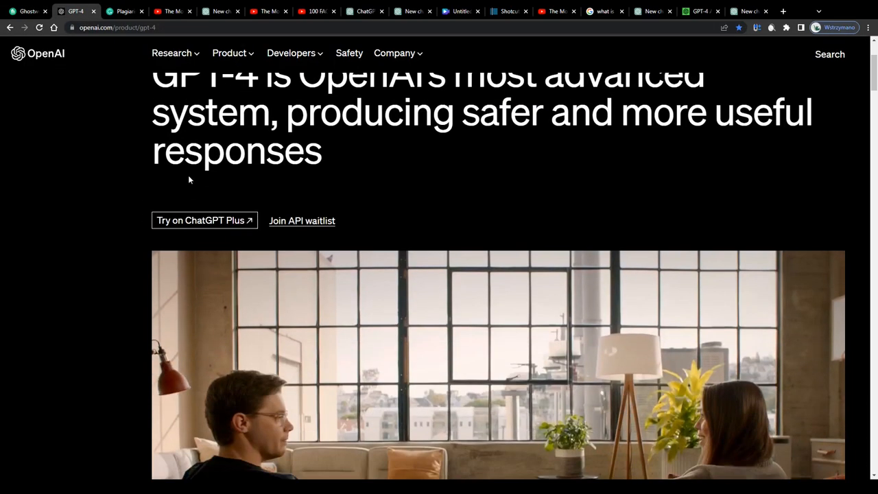
pyautogui.scroll(-3)
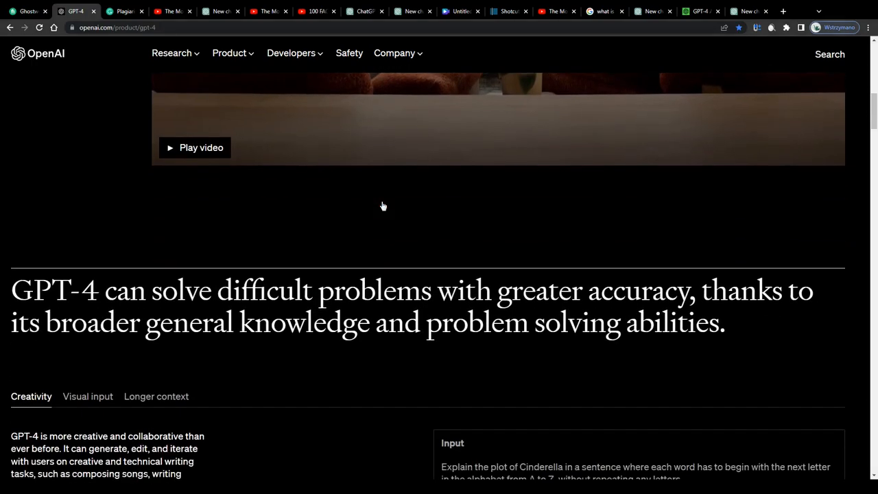
pyautogui.scroll(-3)
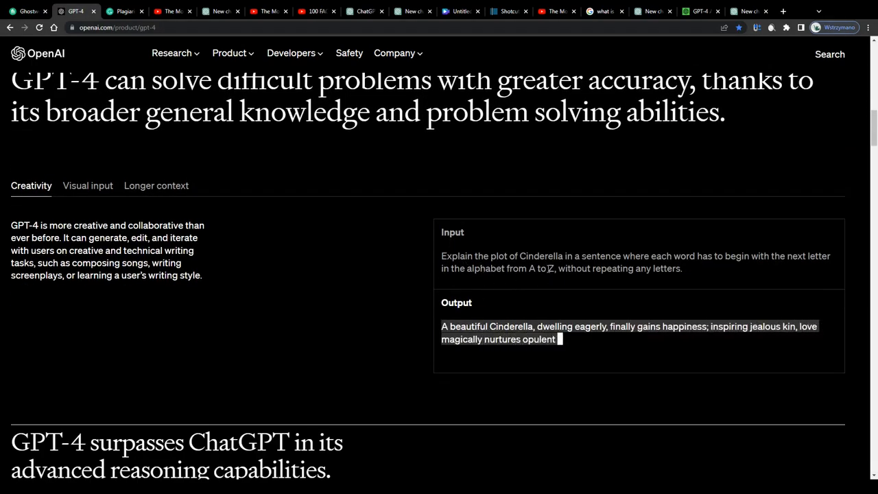
pyautogui.scroll(-3)
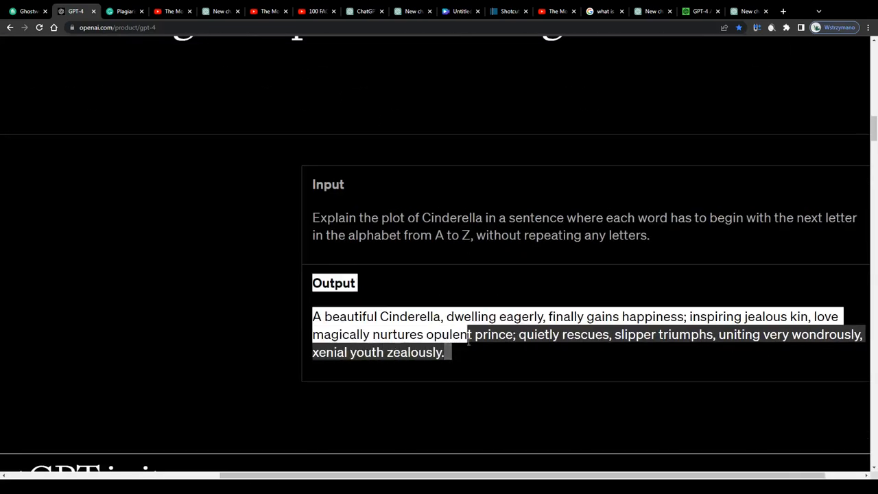
pyautogui.click(123, 11)
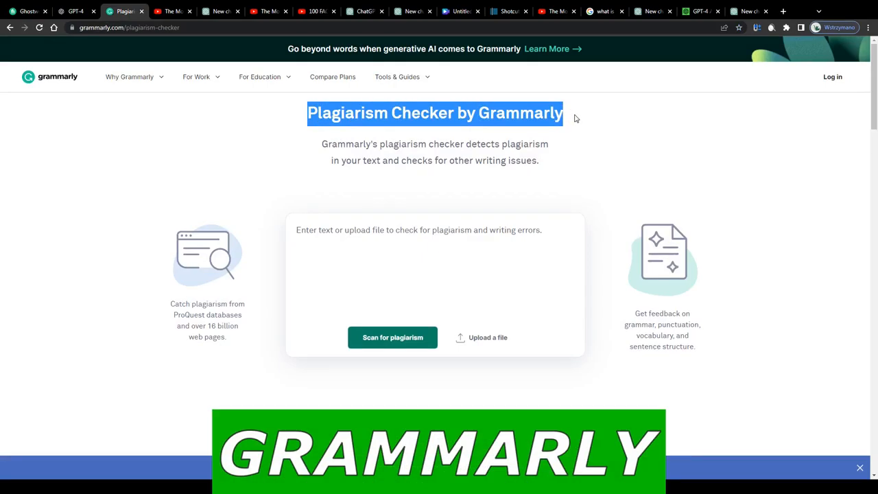
# - Highlight Grammarly's plagiarism checker description, then move to The Money Guide's YouTube videos page
pyautogui.scroll(-3)
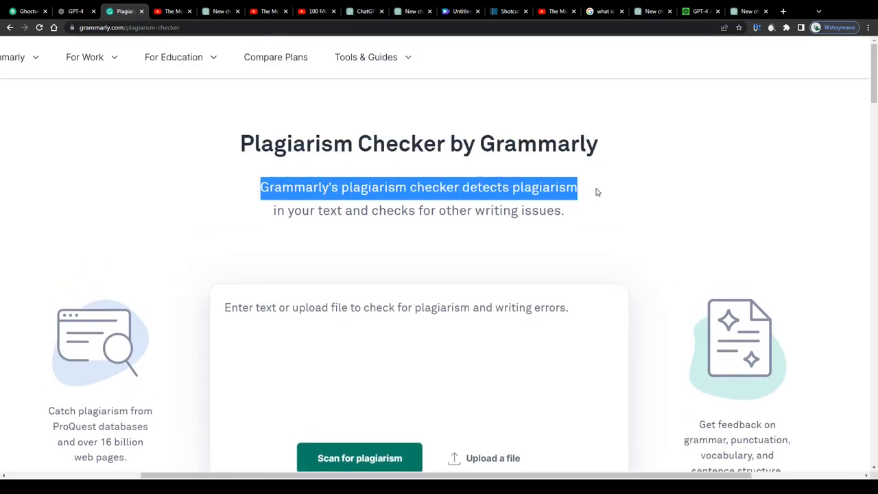
pyautogui.moveTo(577, 186); pyautogui.dragTo(555, 210)
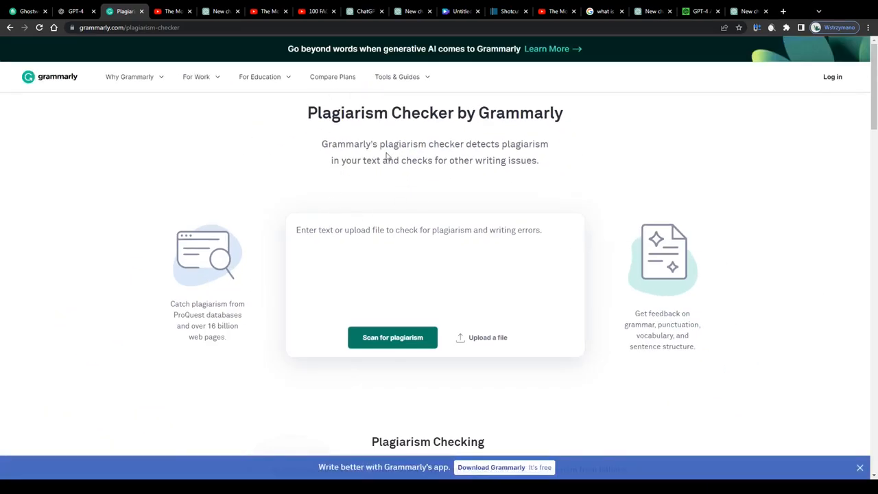
pyautogui.click(171, 11)
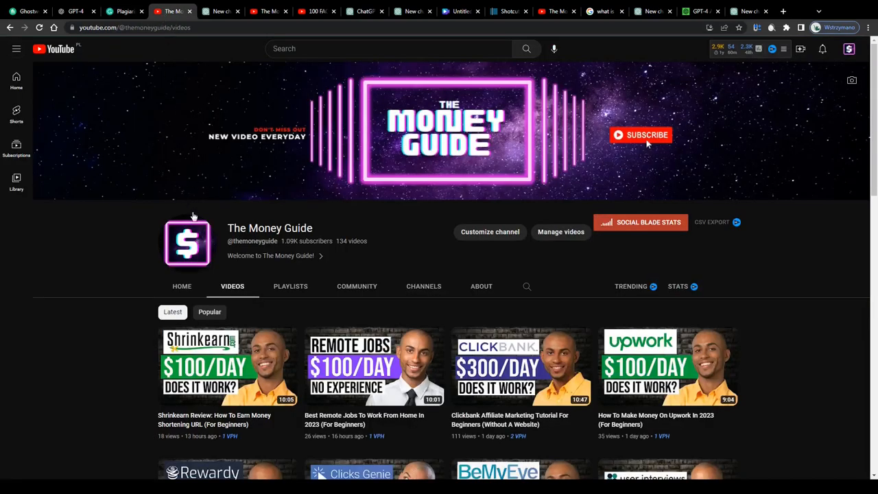
# - Scroll down through The Money Guide's grid of money-making review videos, then slightly back up
pyautogui.scroll(-3)
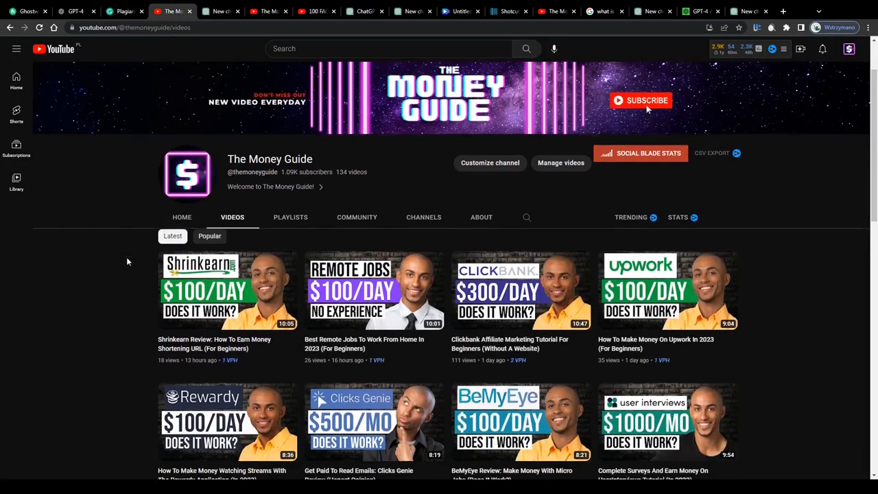
pyautogui.scroll(-3)
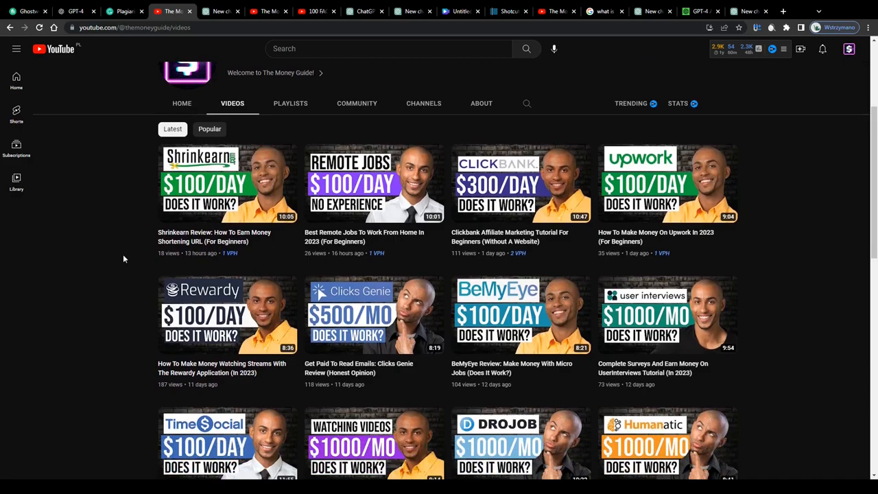
pyautogui.scroll(-3)
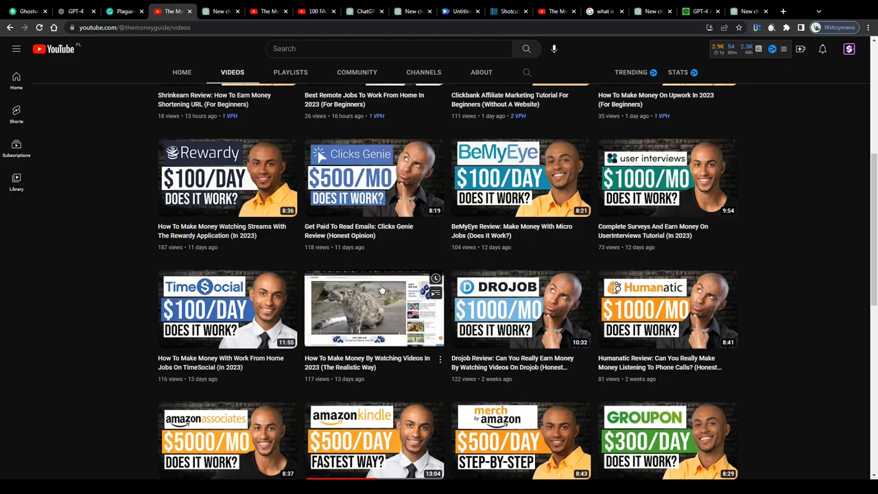
pyautogui.scroll(-3)
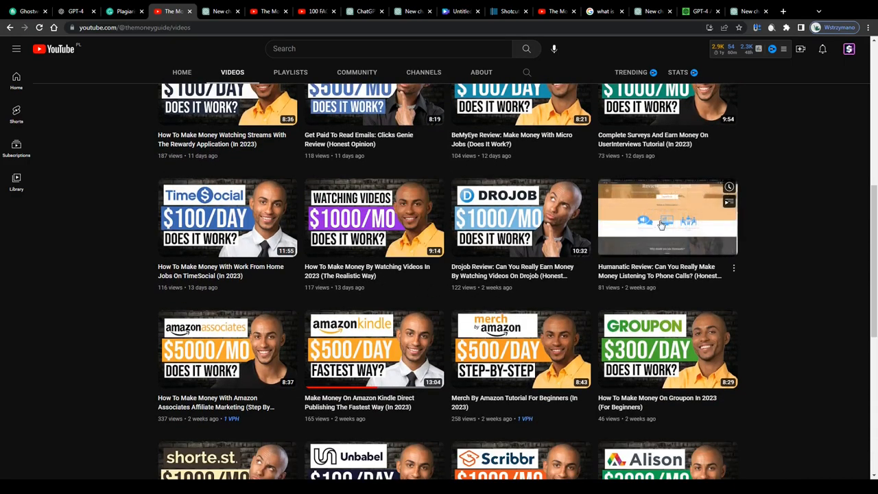
pyautogui.scroll(-3)
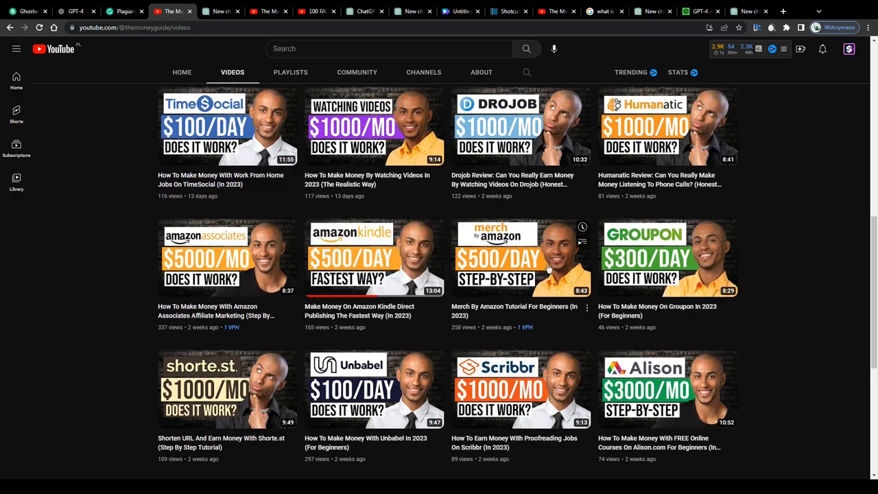
pyautogui.scroll(-3)
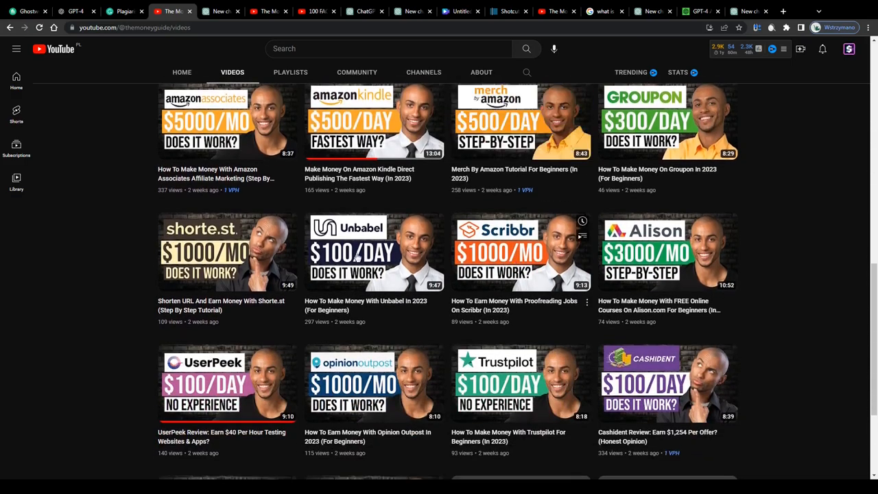
pyautogui.moveTo(535, 270)
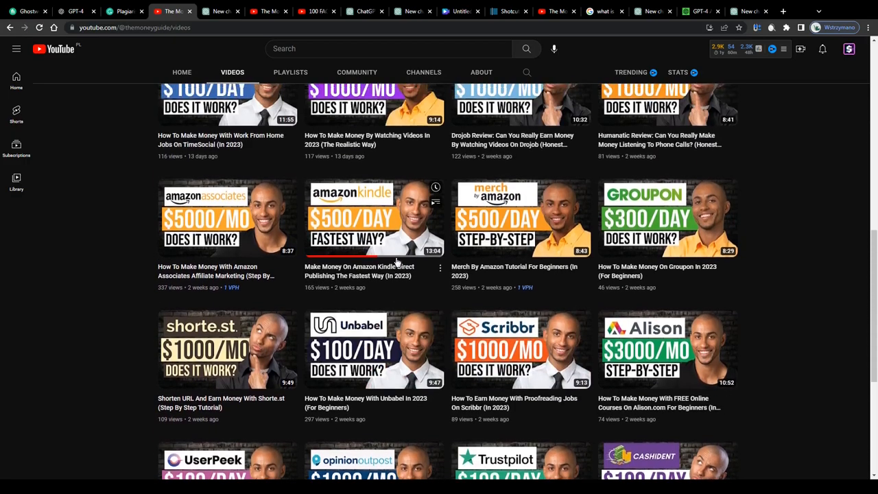
pyautogui.scroll(3)
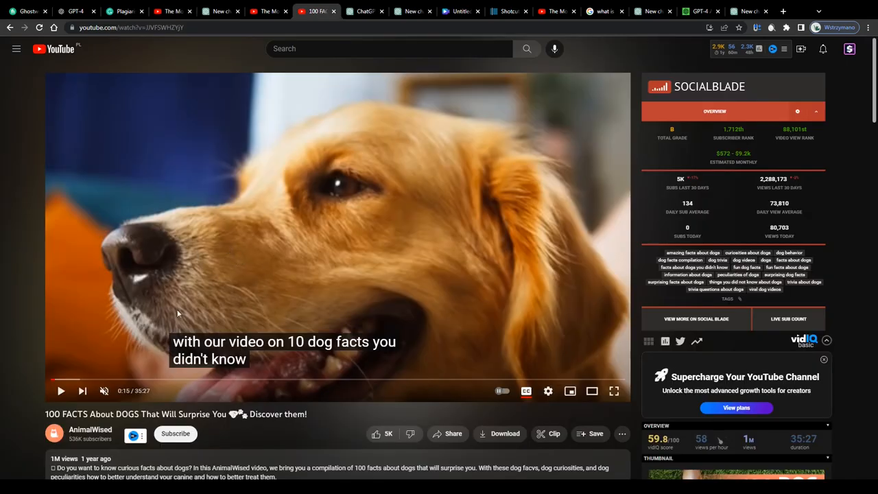
# - Skim the 100 dog facts video around fifteen and seventeen minutes, then return to ChatGPT login
pyautogui.click(61, 390)
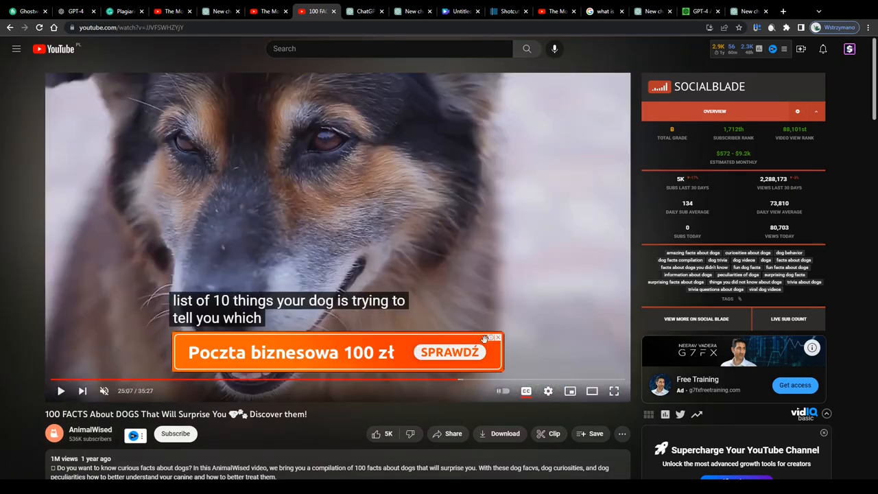
pyautogui.moveTo(511, 380)
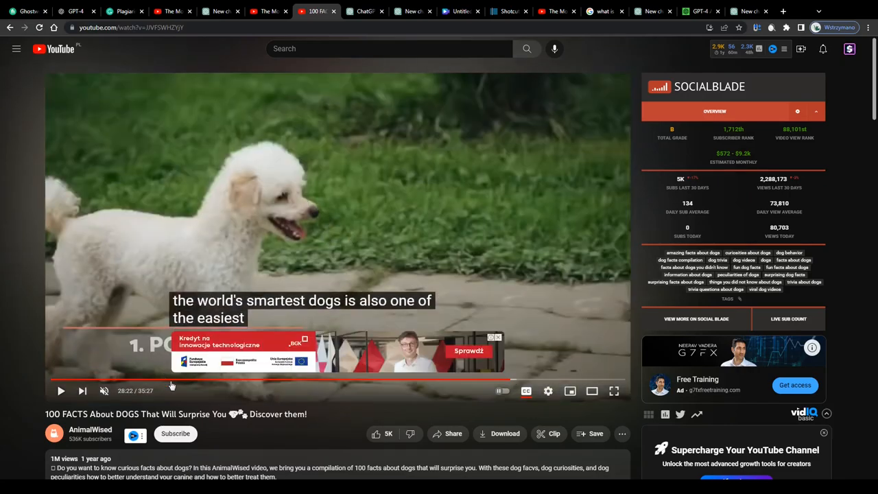
pyautogui.click(184, 383)
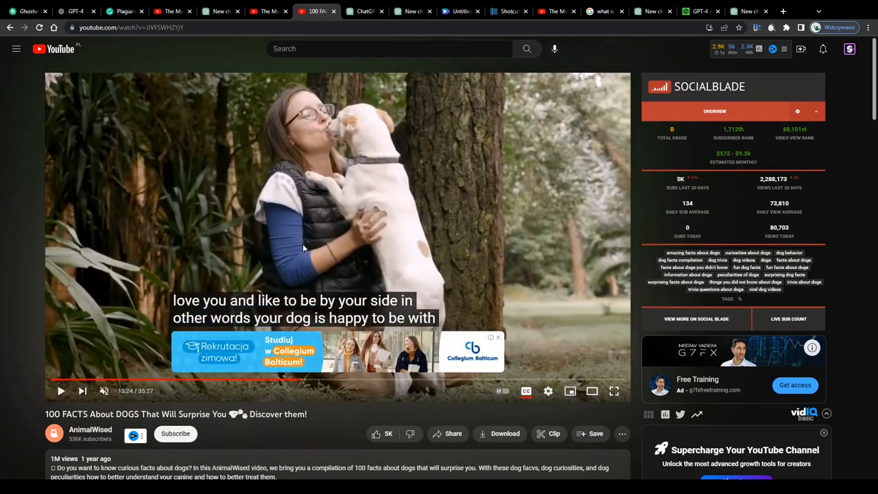
pyautogui.click(61, 391)
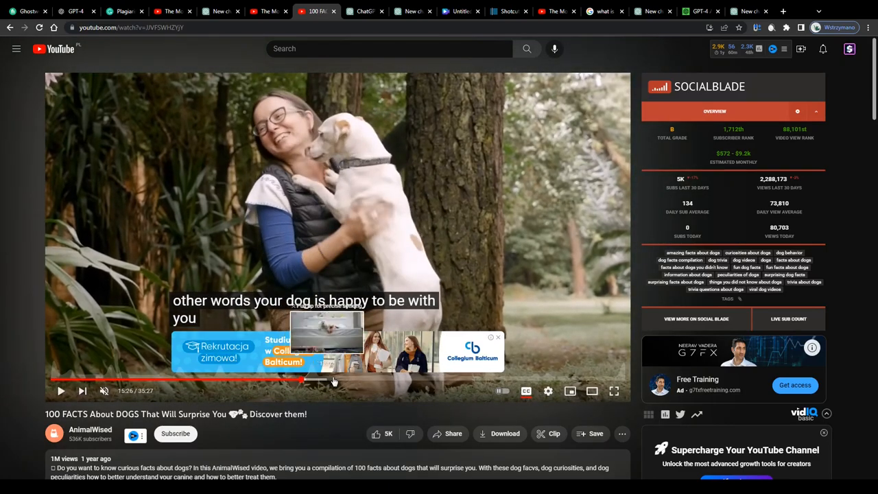
pyautogui.click(334, 379)
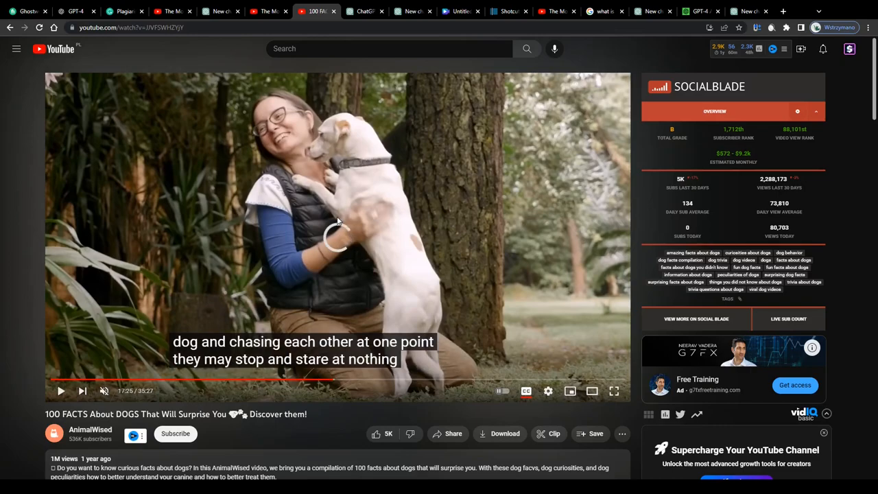
pyautogui.click(61, 390)
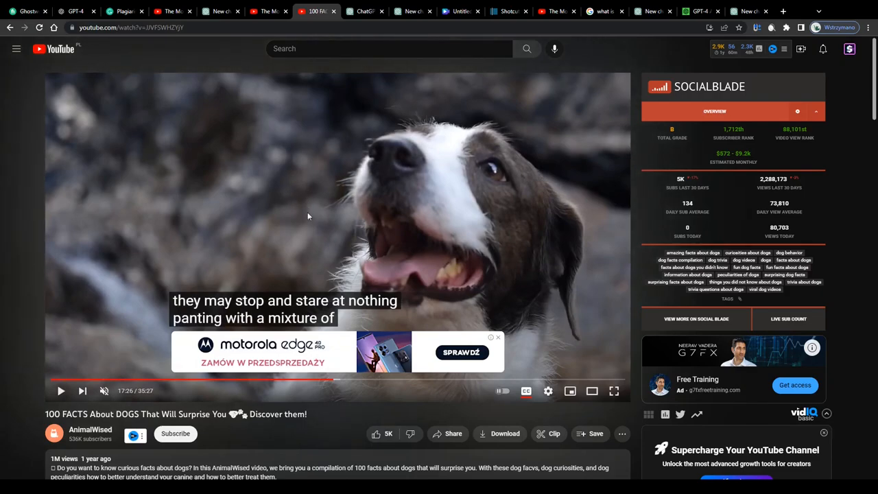
pyautogui.click(76, 11)
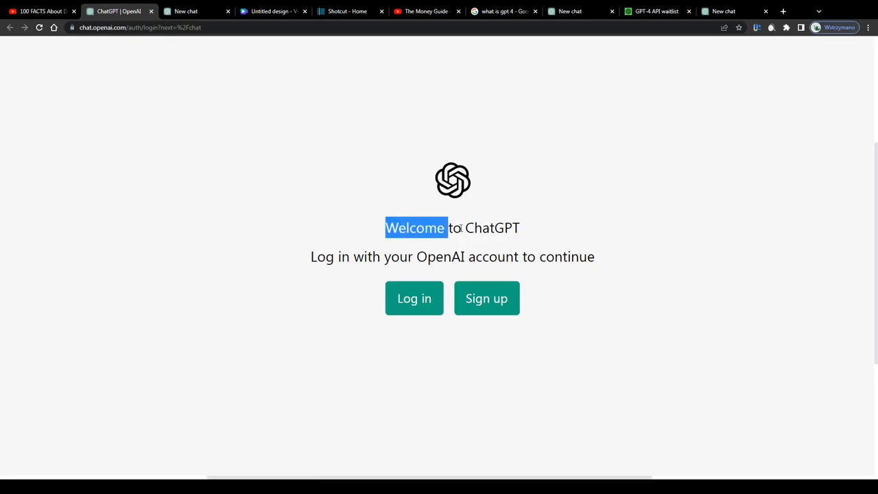
# - In a new ChatGPT chat, request an article of Shiba Inu fun facts and begin a 'can you' follow-up
pyautogui.click(206, 48)
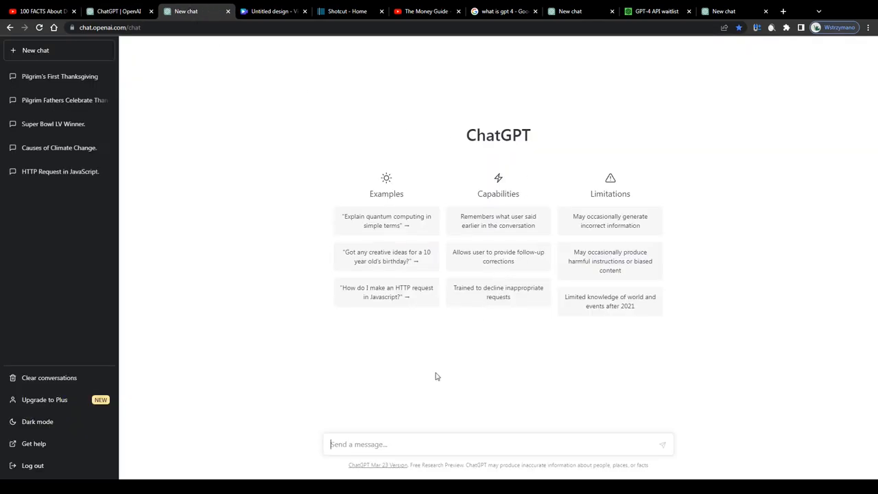
pyautogui.write('write')
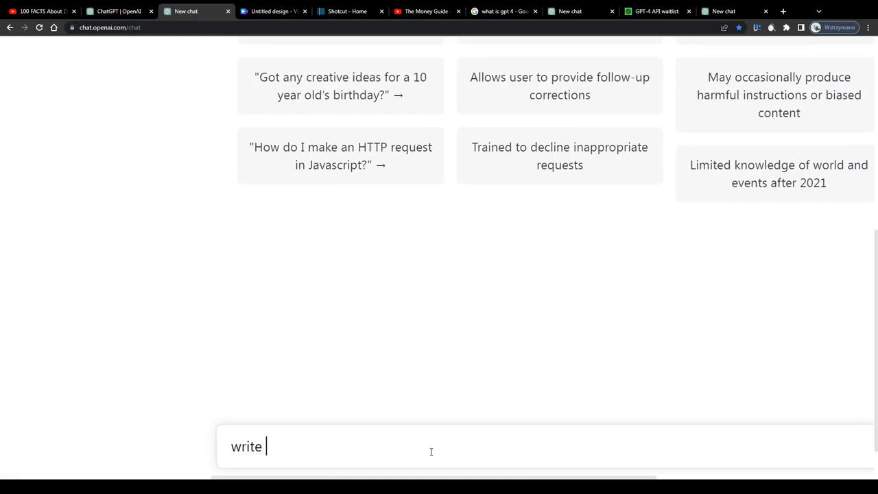
pyautogui.write('an article')
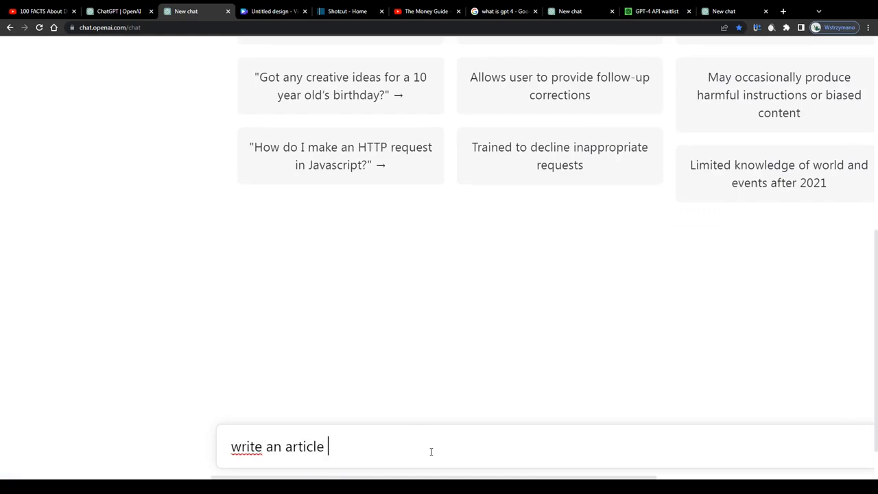
pyautogui.write('with fun c')
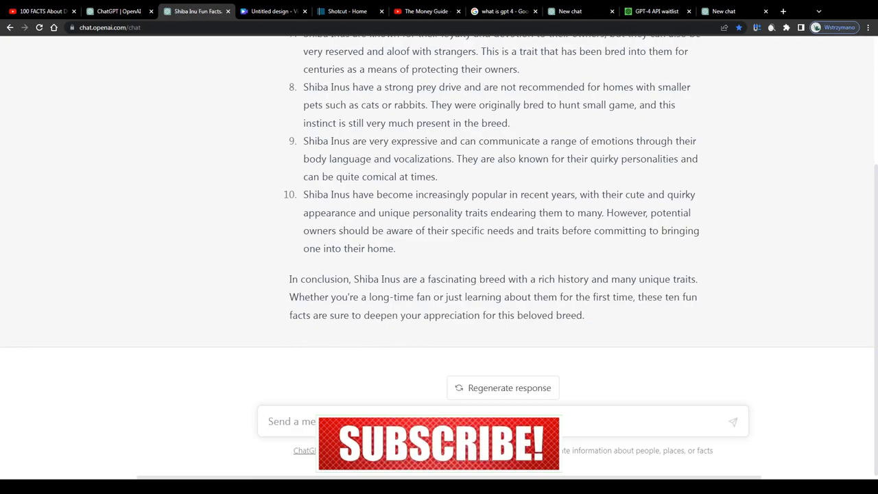
pyautogui.write('can you')
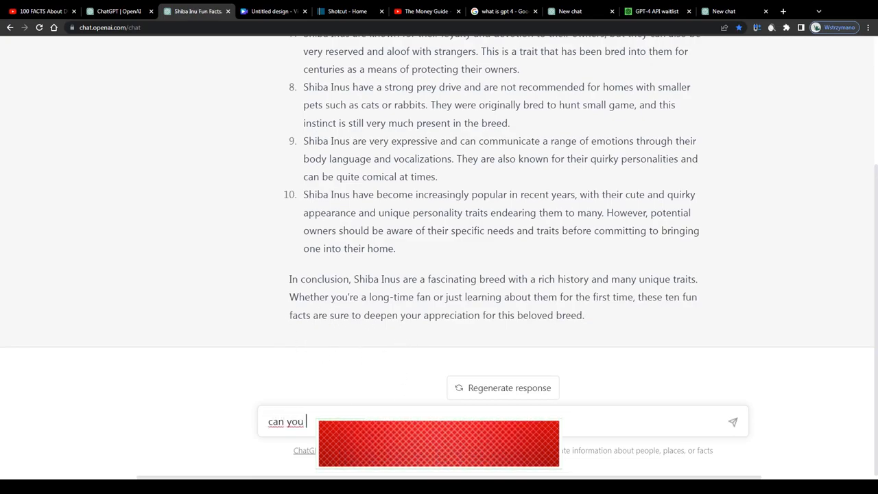
pyautogui.click(273, 11)
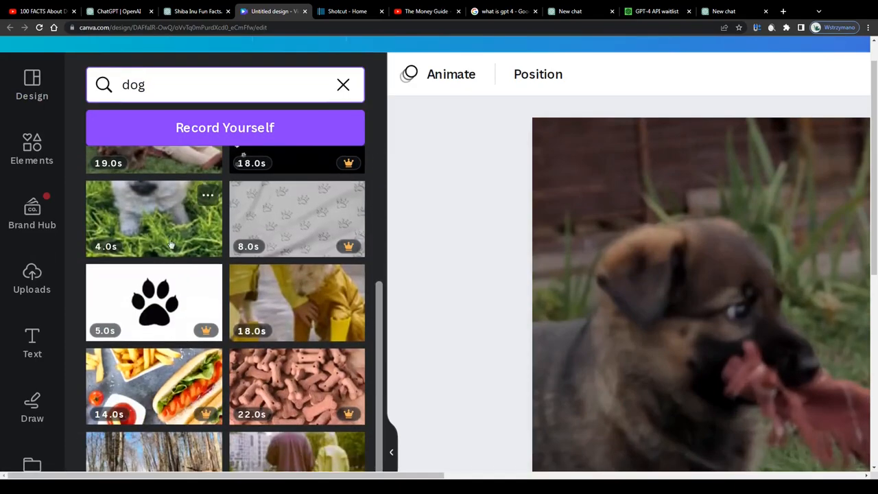
# - Scroll Canva's dog footage and play the puppy-tugging-blanket clip, then go to Shotcut's homepage
pyautogui.scroll(-3)
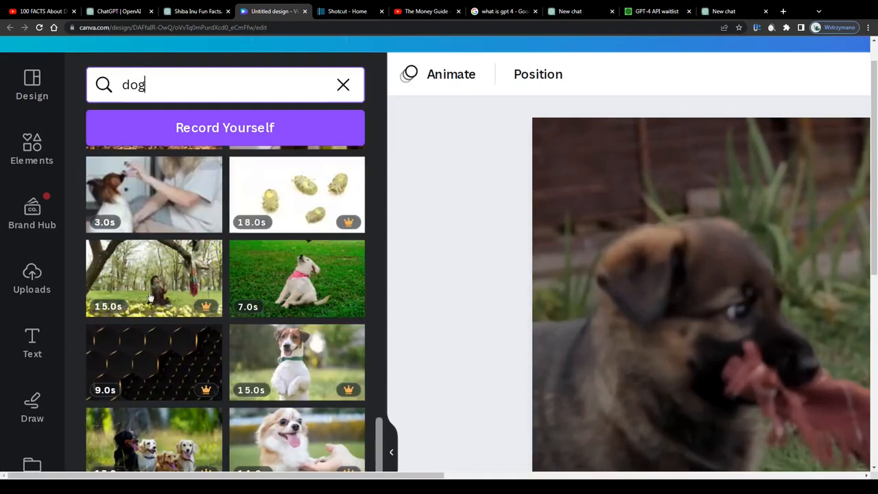
pyautogui.moveTo(137, 199)
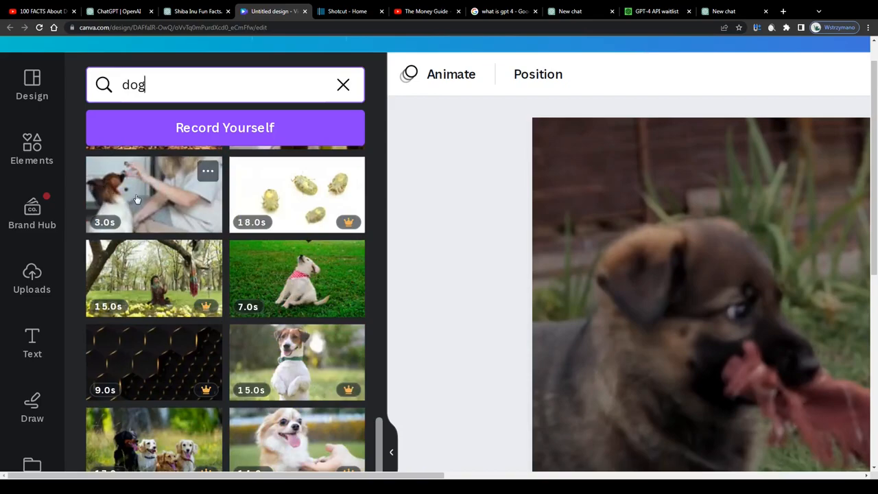
pyautogui.moveTo(318, 279)
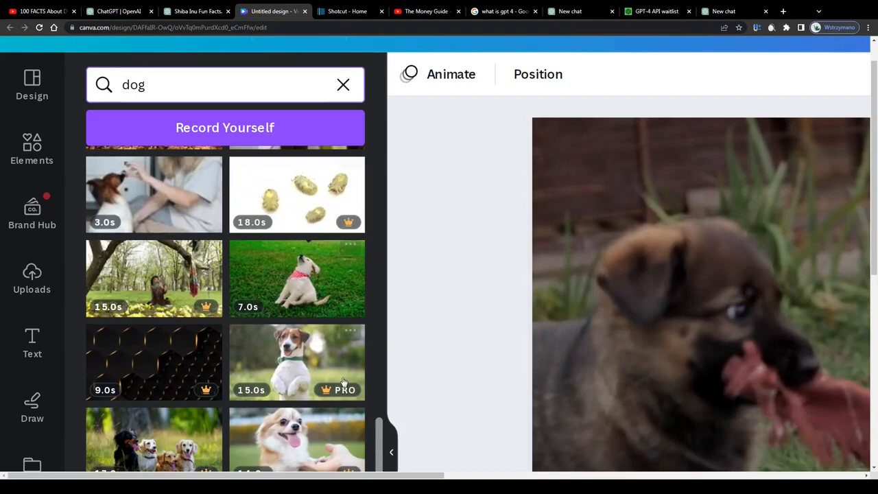
pyautogui.scroll(-3)
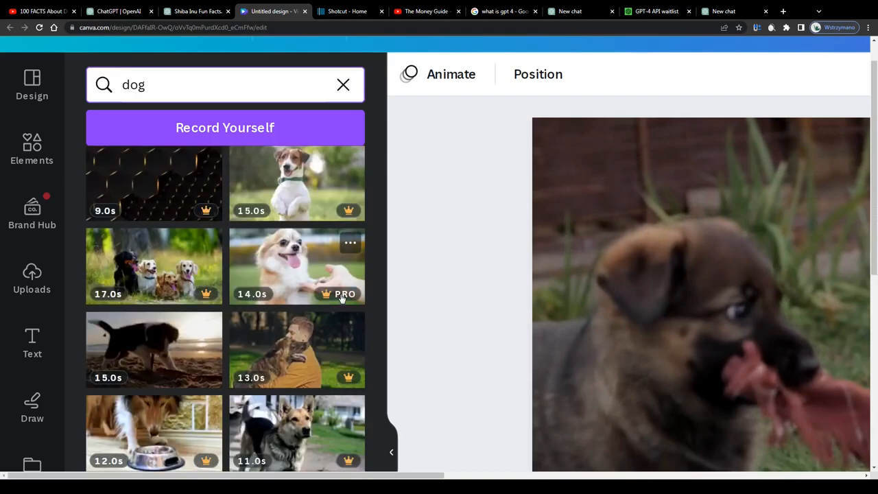
pyautogui.moveTo(463, 297)
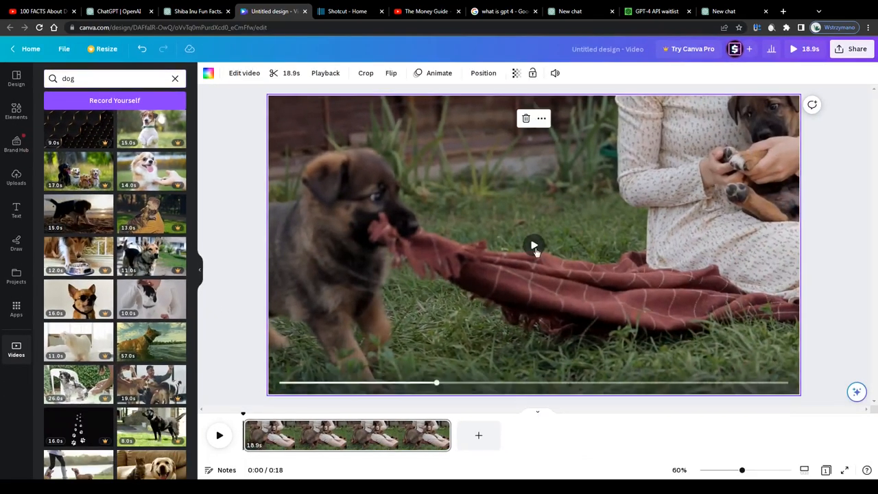
pyautogui.click(533, 245)
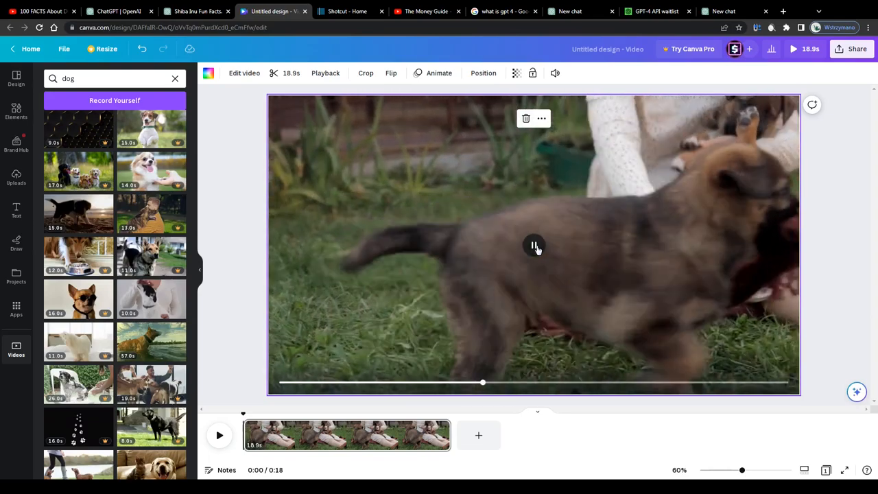
pyautogui.click(348, 11)
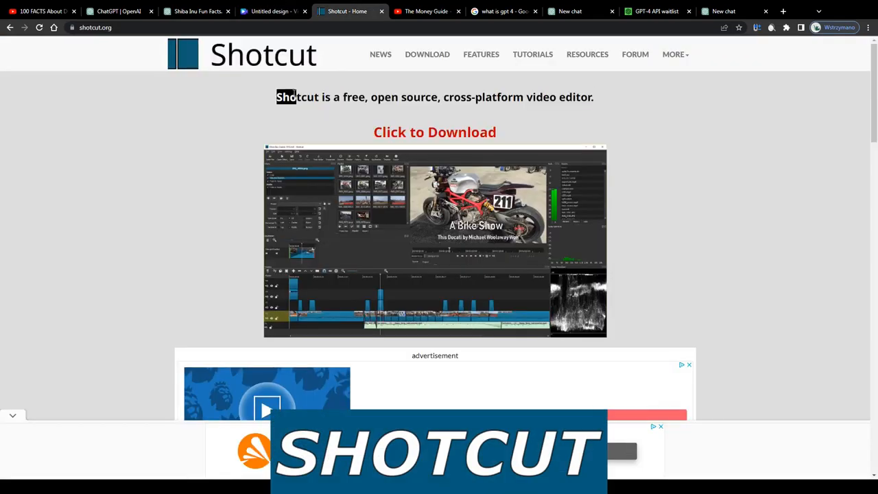
# - Browse The Money Guide's video grid down and back up, then go to the GPT-4 search results
pyautogui.click(426, 11)
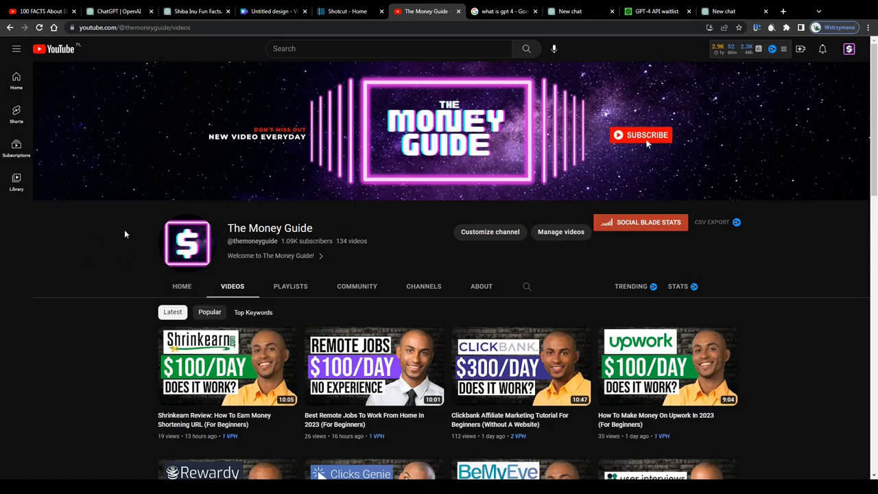
pyautogui.scroll(-3)
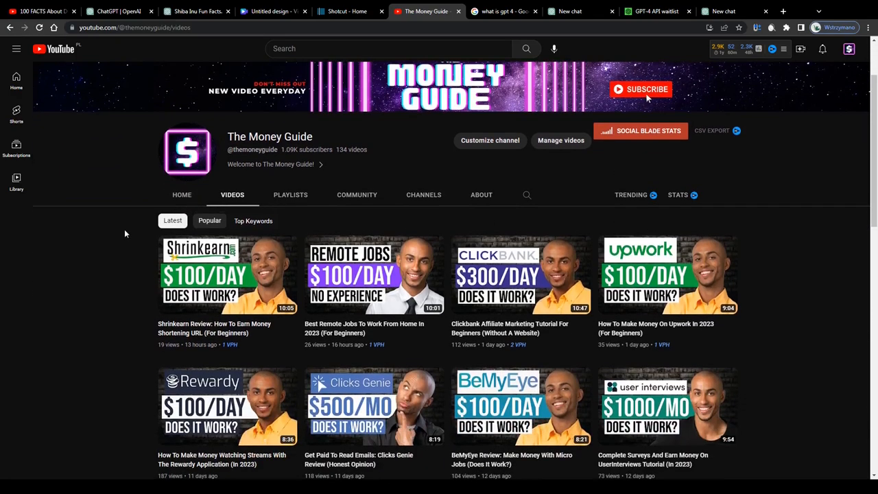
pyautogui.scroll(-3)
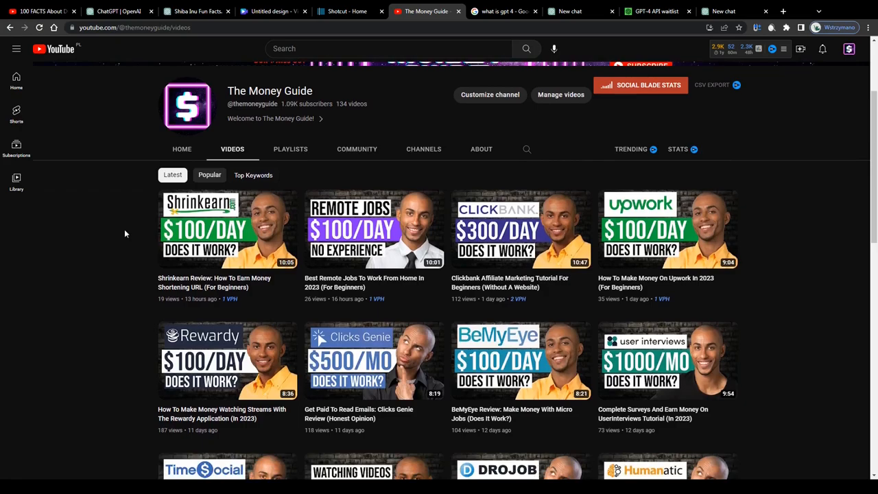
pyautogui.scroll(-3)
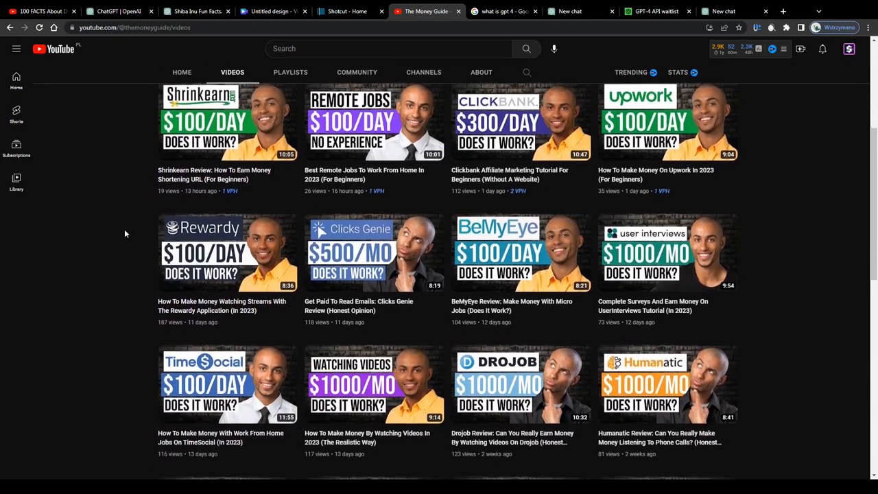
pyautogui.scroll(-3)
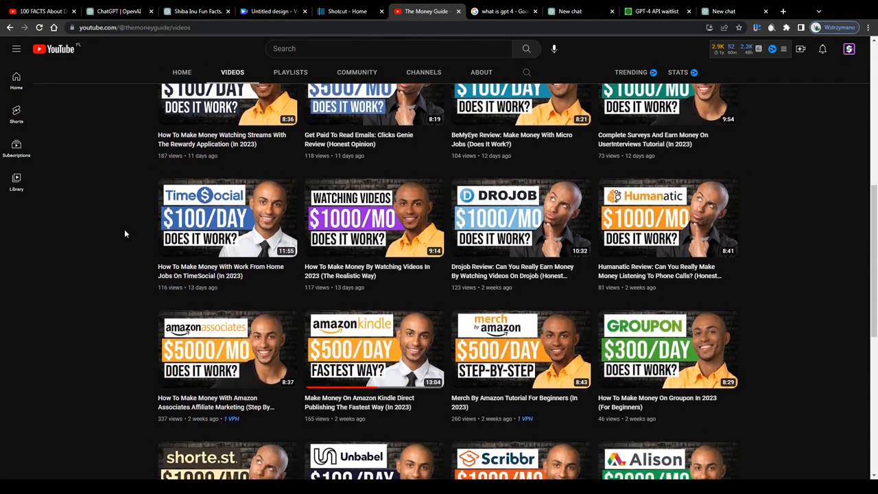
pyautogui.scroll(-3)
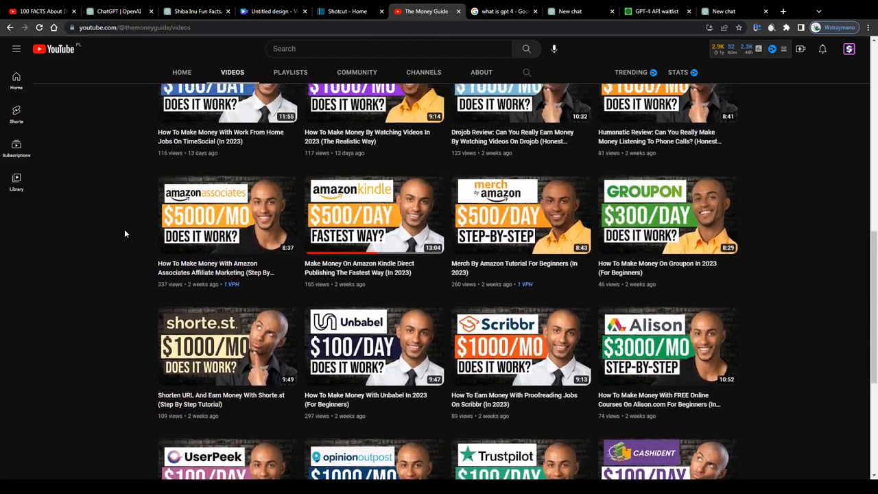
pyautogui.scroll(3)
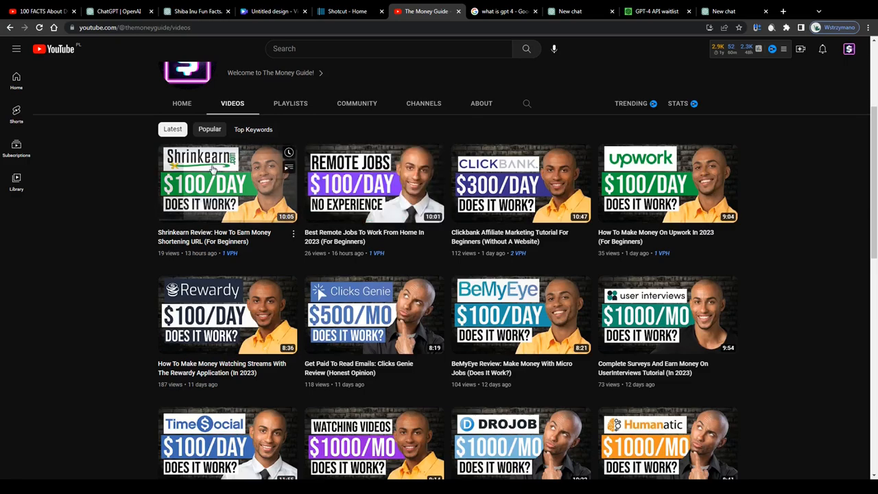
pyautogui.moveTo(636, 301)
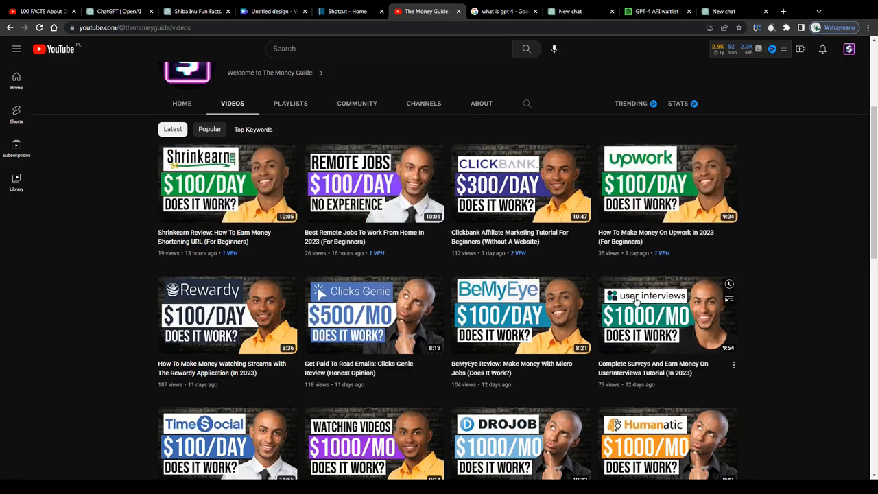
pyautogui.click(504, 11)
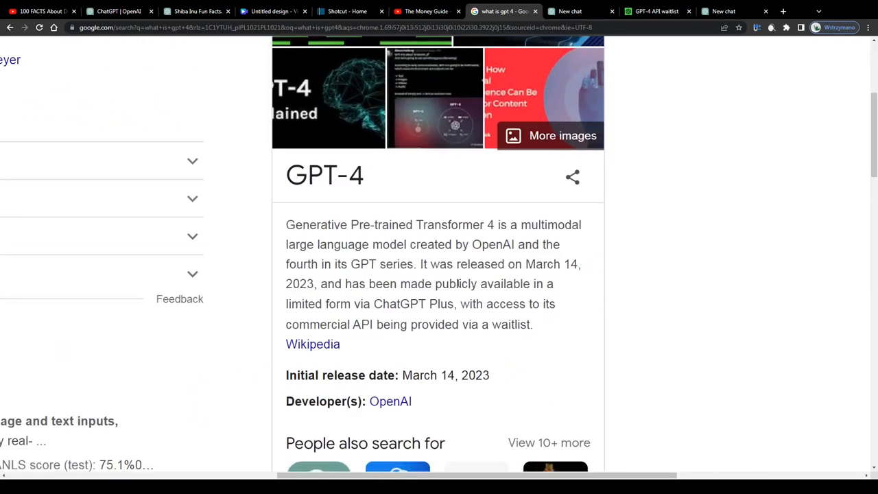
# - Highlight Google's line on GPT-4 availability via ChatGPT Plus and the $20/mo Plus plan benefits
pyautogui.moveTo(436, 284); pyautogui.dragTo(381, 304)
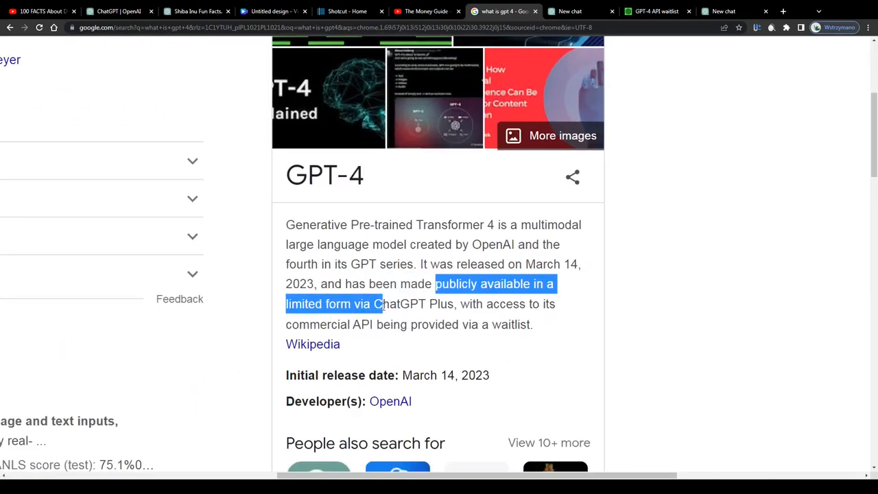
pyautogui.moveTo(382, 304); pyautogui.dragTo(453, 304)
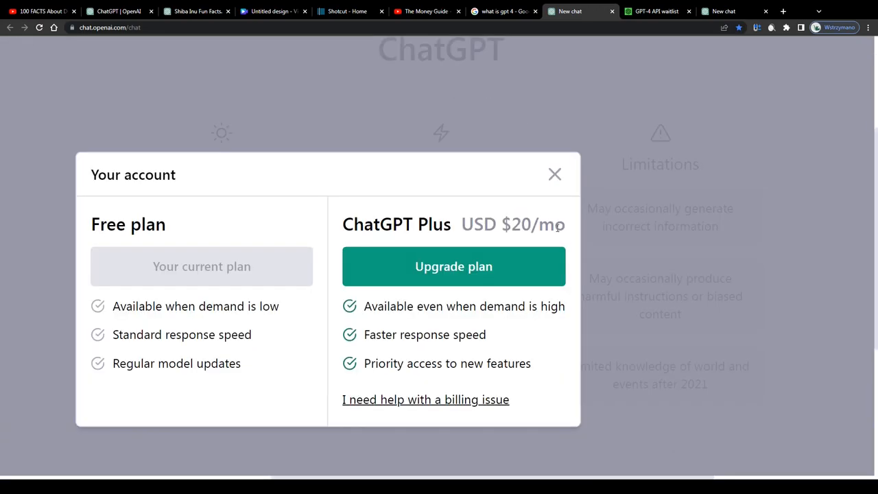
pyautogui.moveTo(342, 224); pyautogui.dragTo(566, 224)
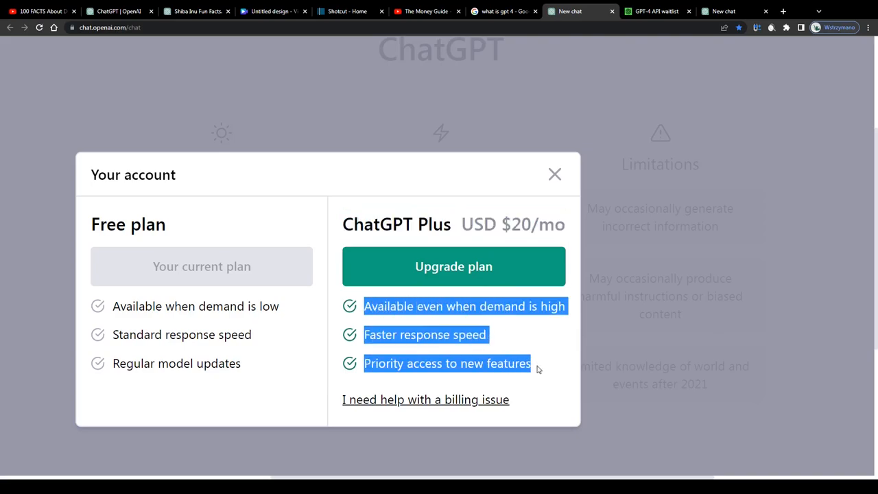
pyautogui.moveTo(560, 369)
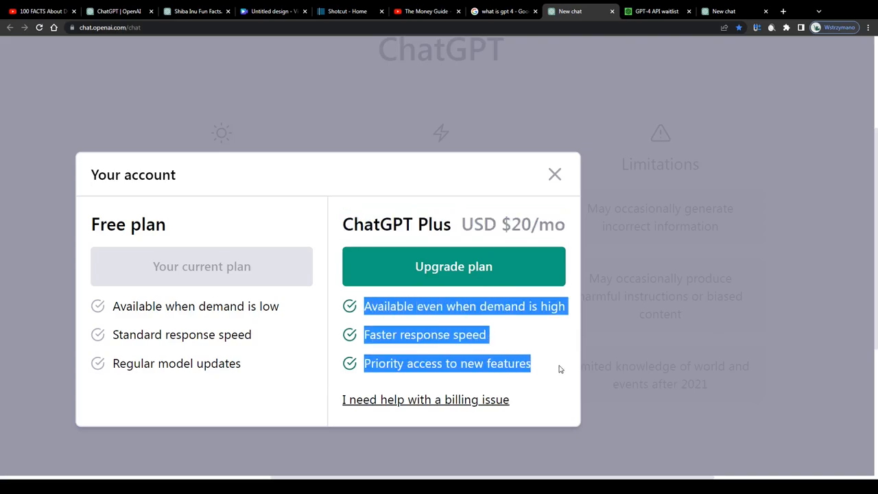
pyautogui.moveTo(537, 366)
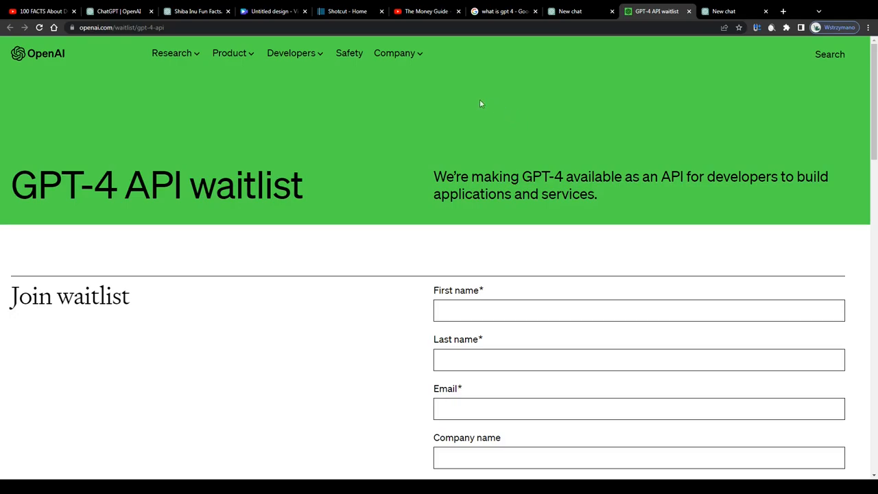
# - Glance at the other new ChatGPT chat, then highlight Google's opening definition of GPT-4
pyautogui.click(734, 11)
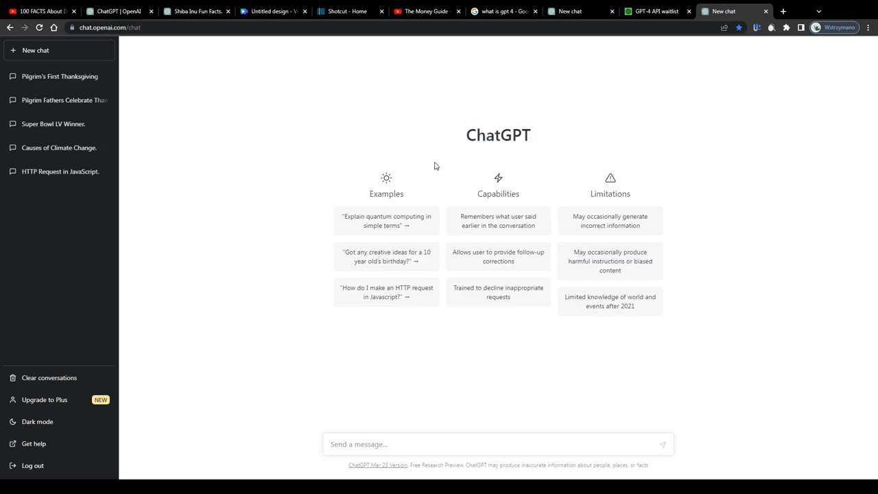
pyautogui.moveTo(452, 198)
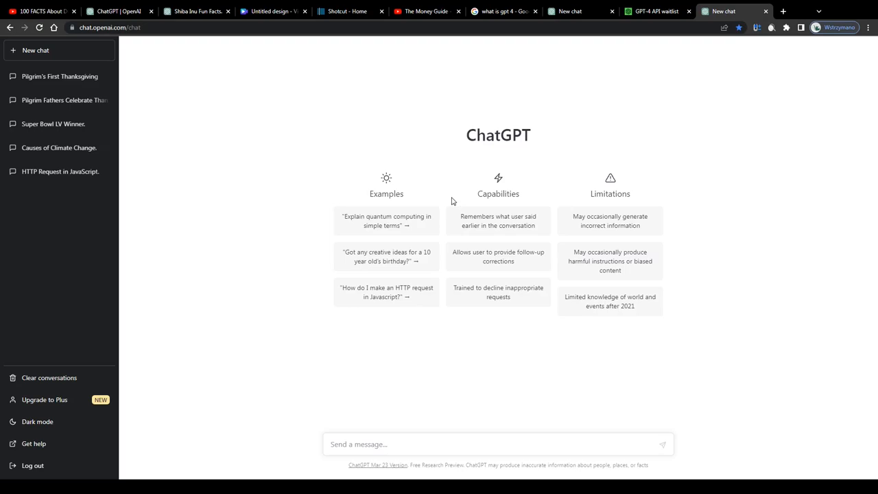
pyautogui.moveTo(376, 182)
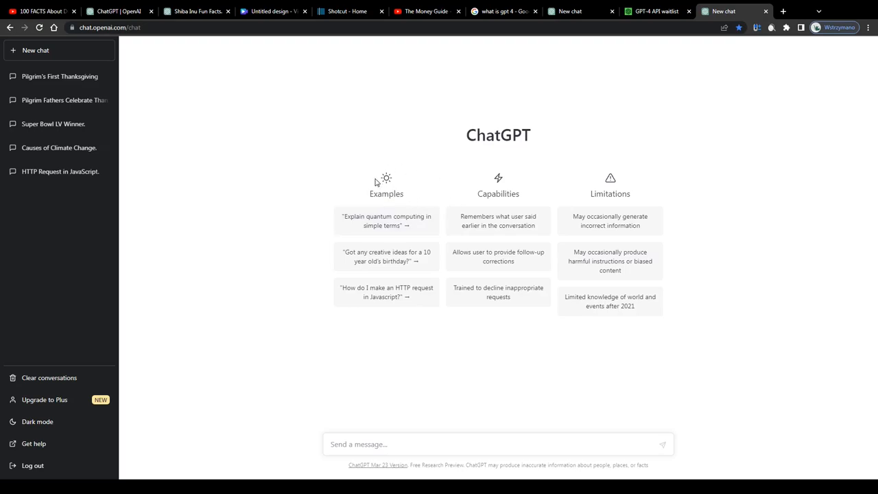
pyautogui.moveTo(511, 87)
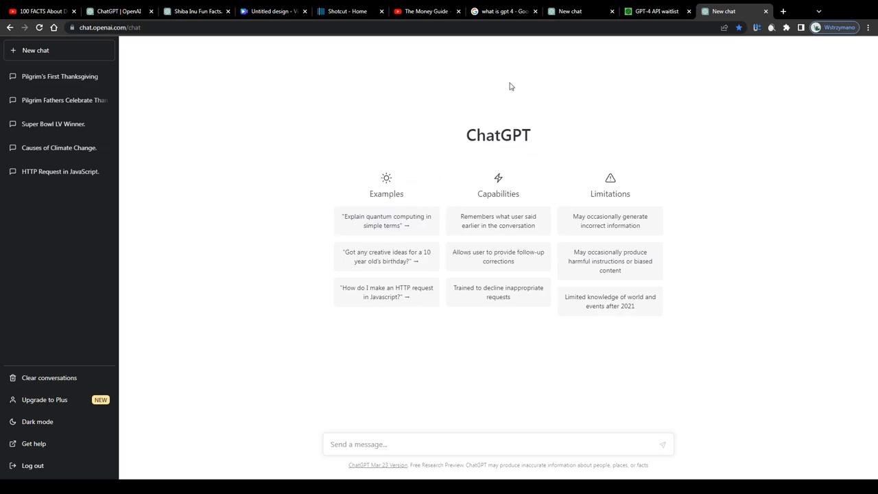
pyautogui.click(503, 11)
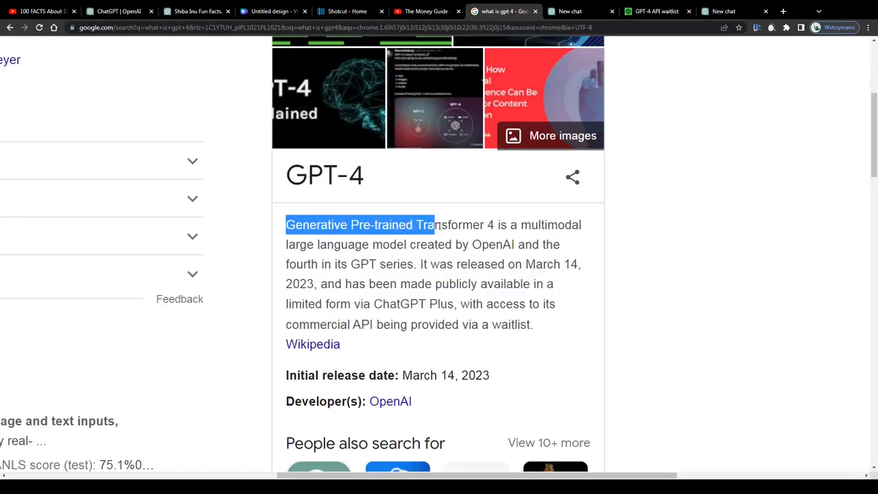
pyautogui.moveTo(434, 224); pyautogui.dragTo(361, 264)
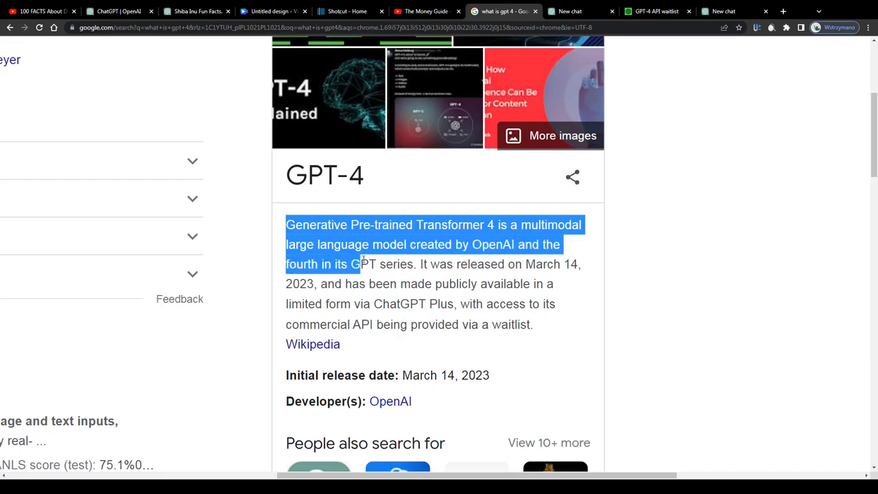